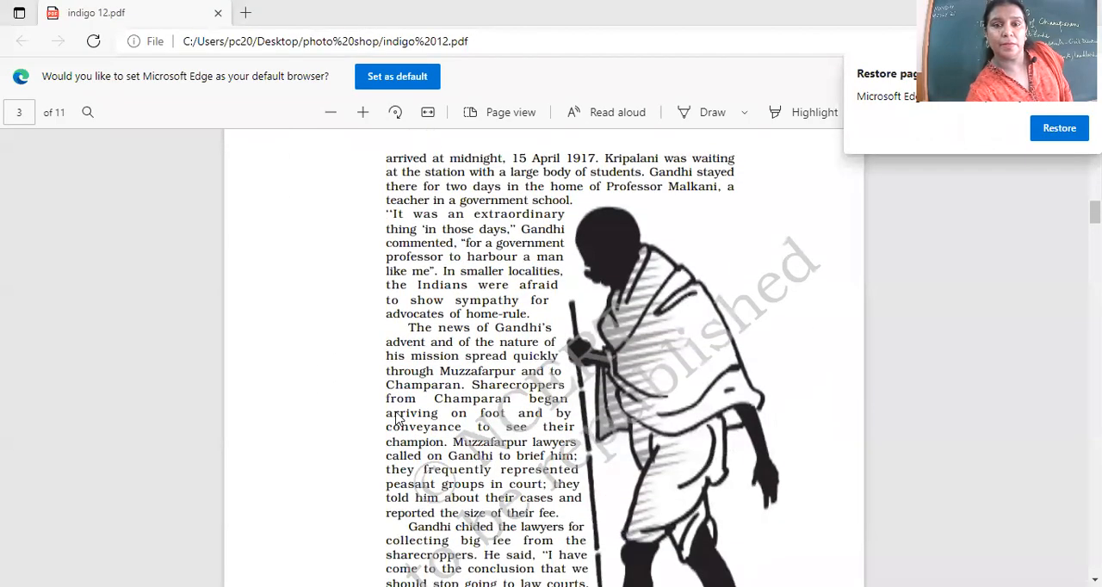
scroll("down", 3)
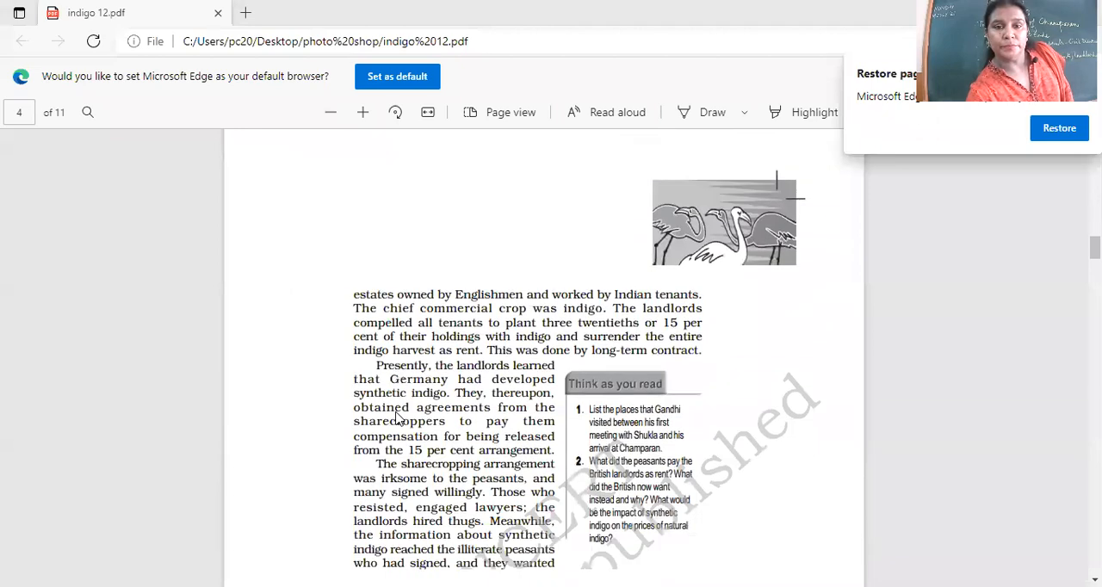
scroll("down", 3)
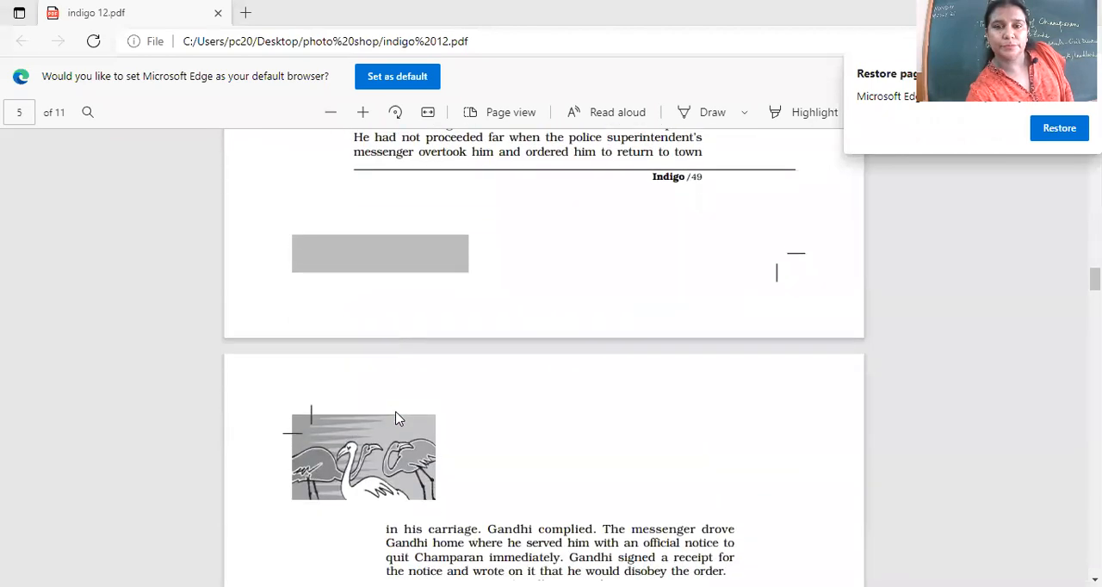
scroll("down", 3)
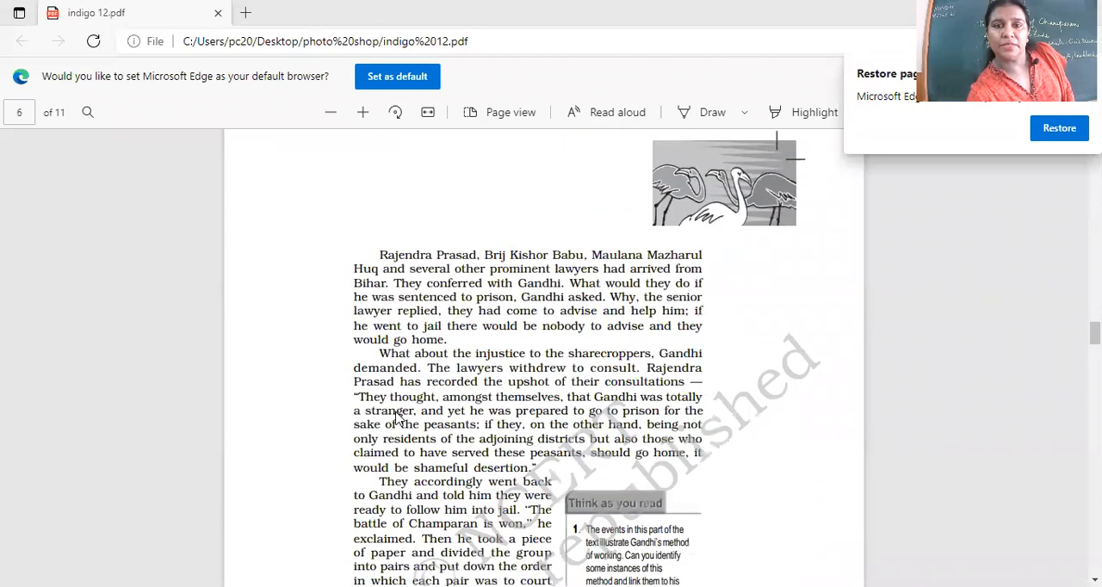
scroll("down", 3)
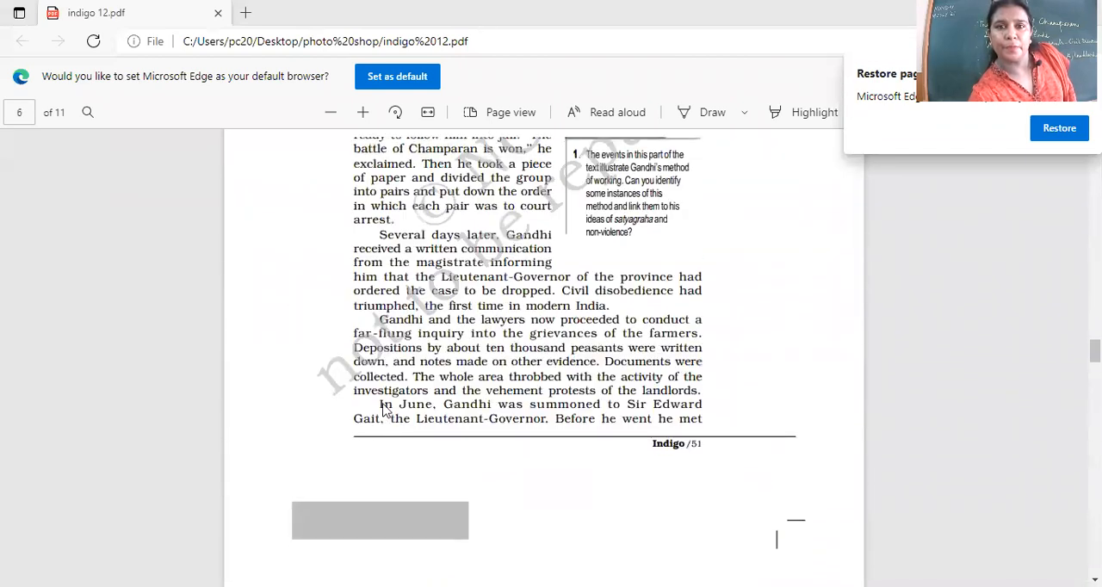
scroll("down", 3)
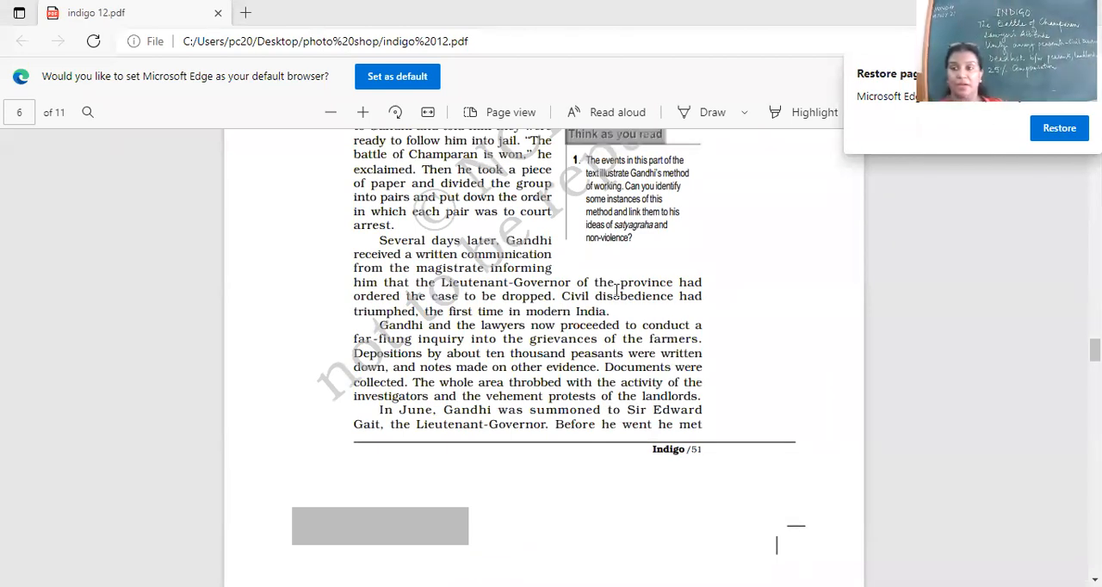
mouse_move(267, 338)
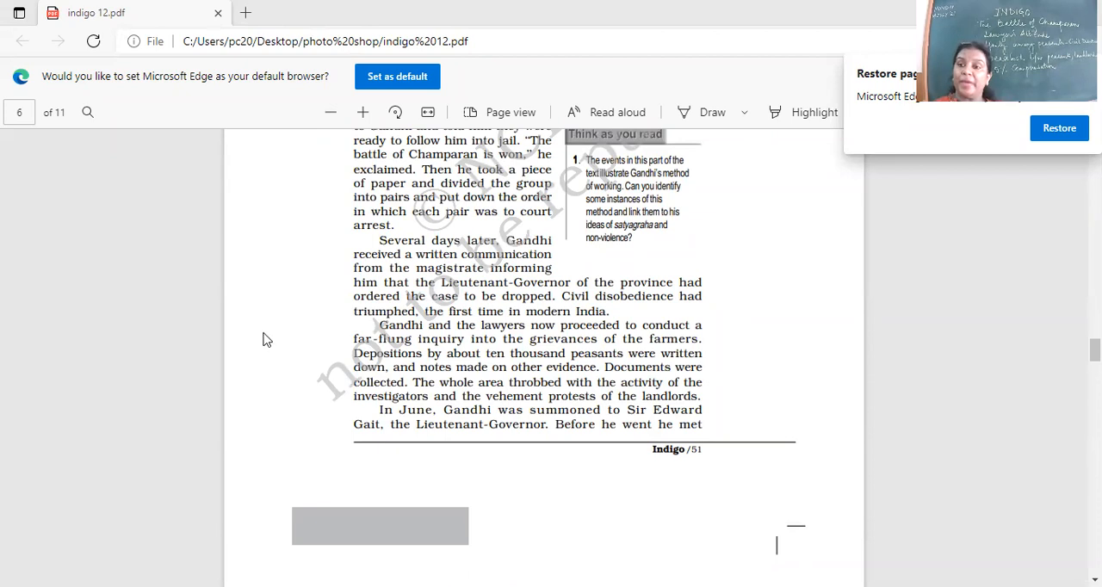
mouse_move(608, 473)
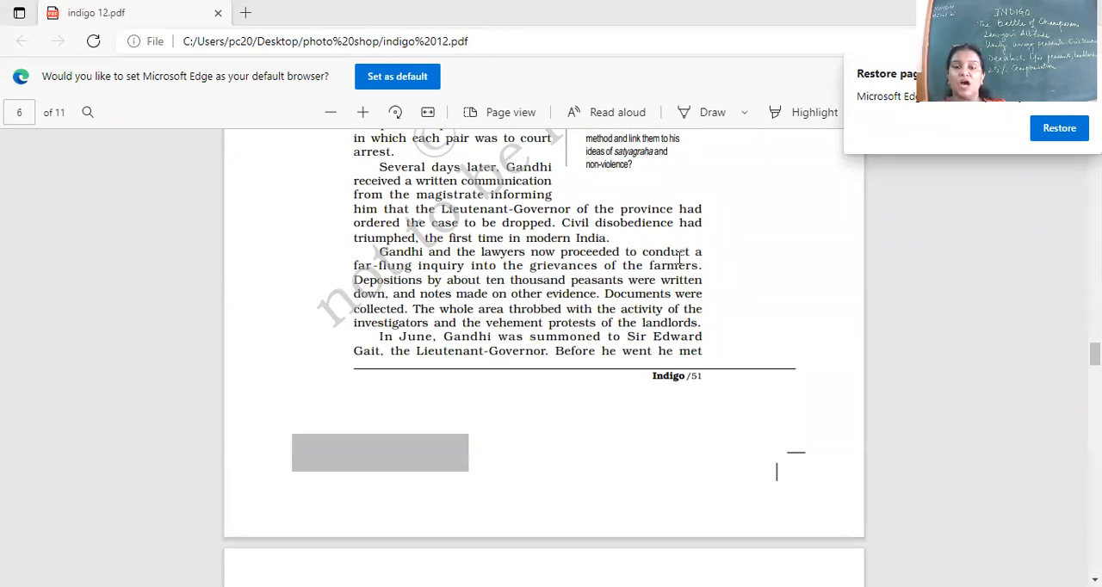
mouse_move(485, 274)
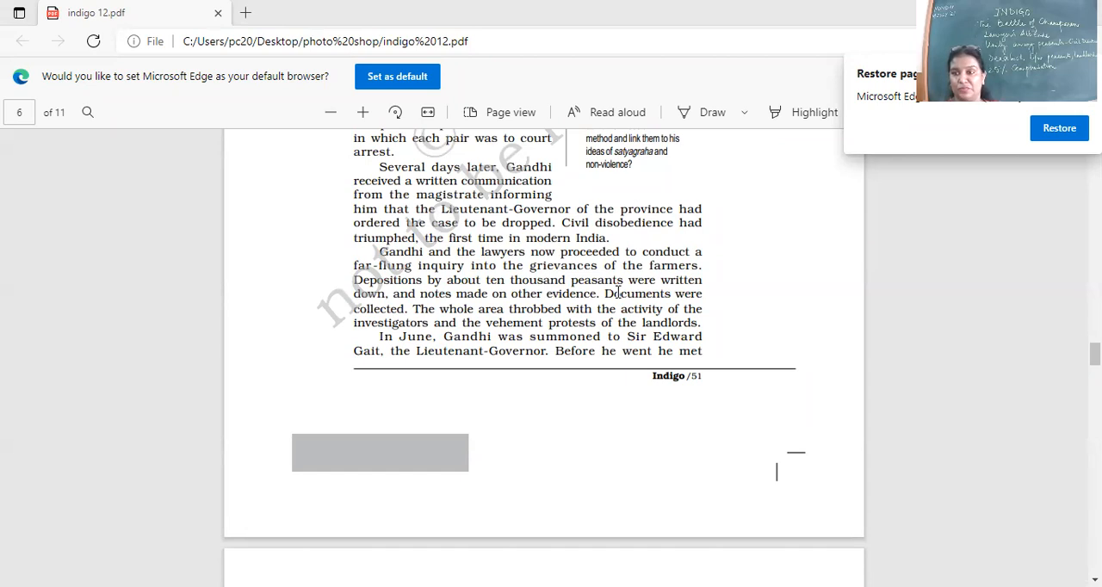
mouse_move(628, 123)
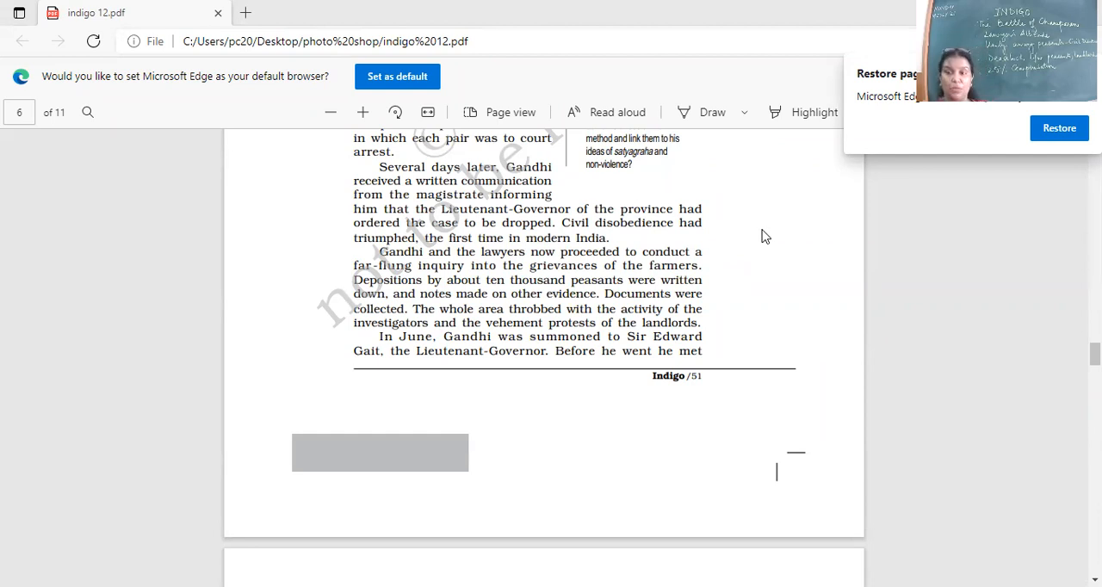
mouse_move(711, 166)
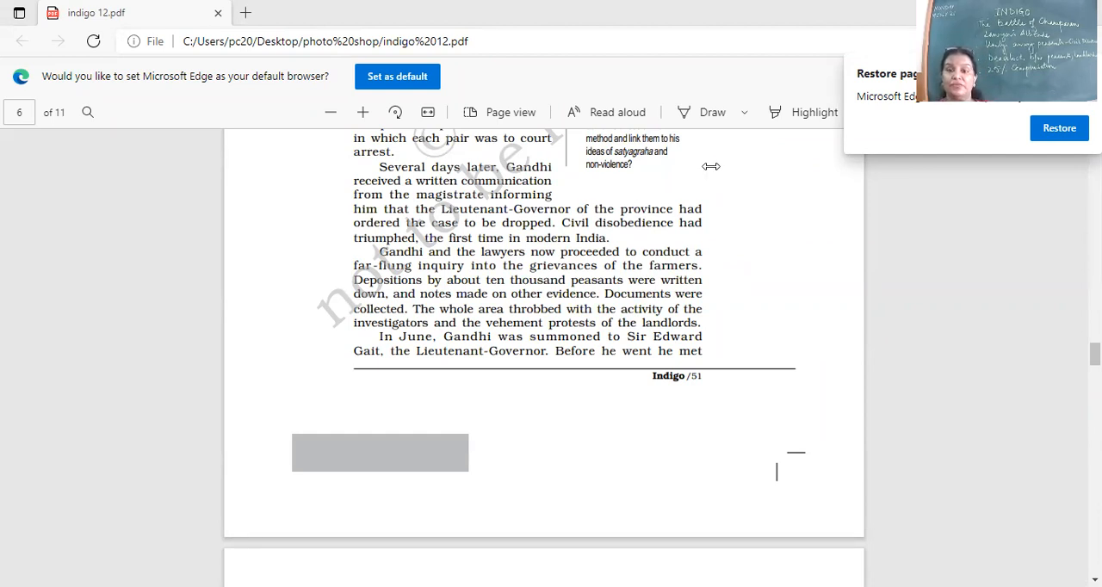
mouse_move(695, 166)
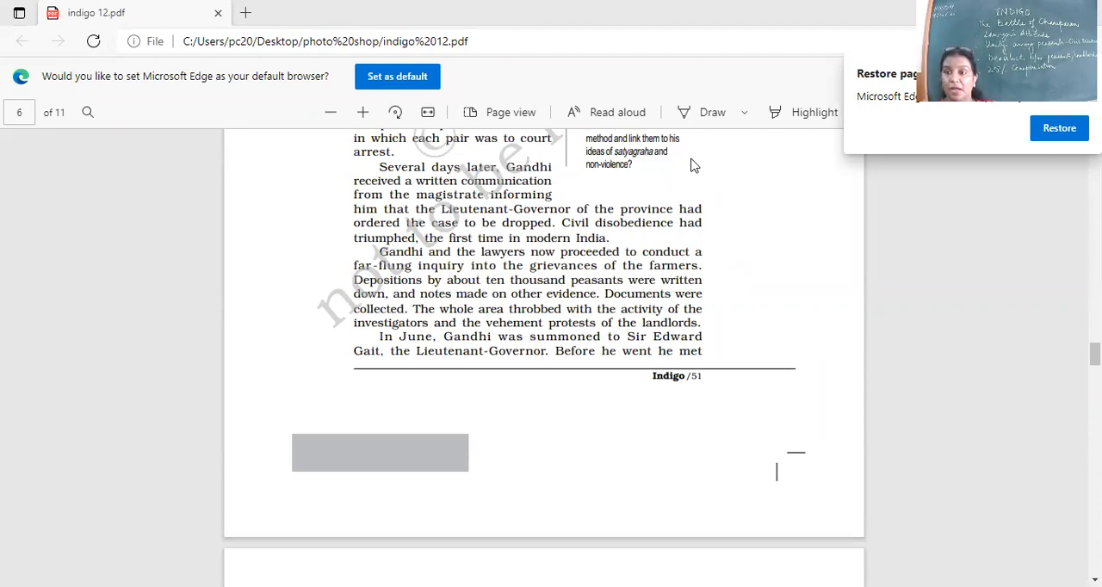
mouse_move(696, 214)
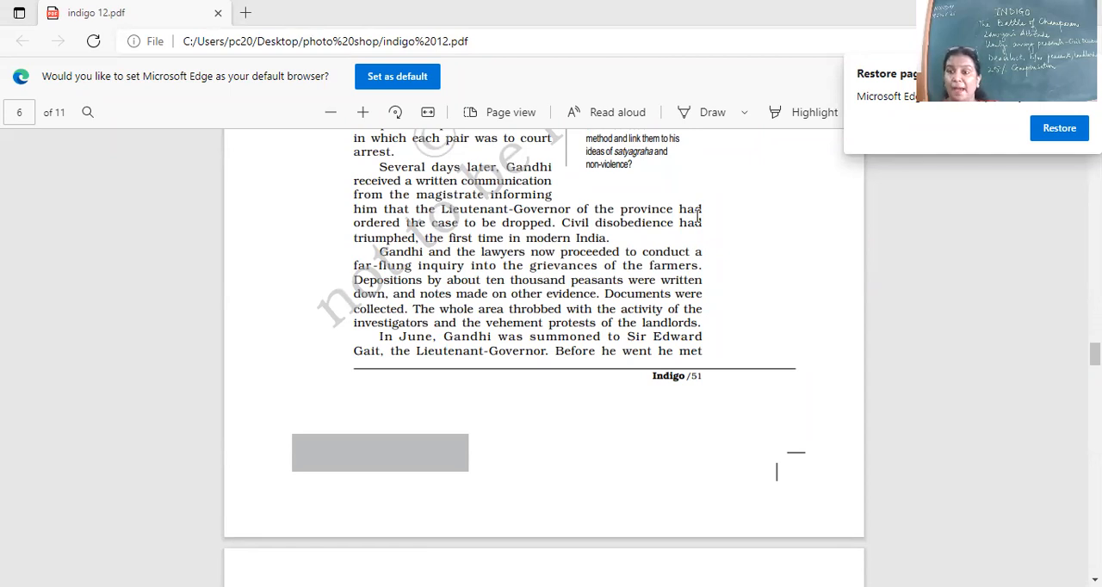
mouse_move(667, 198)
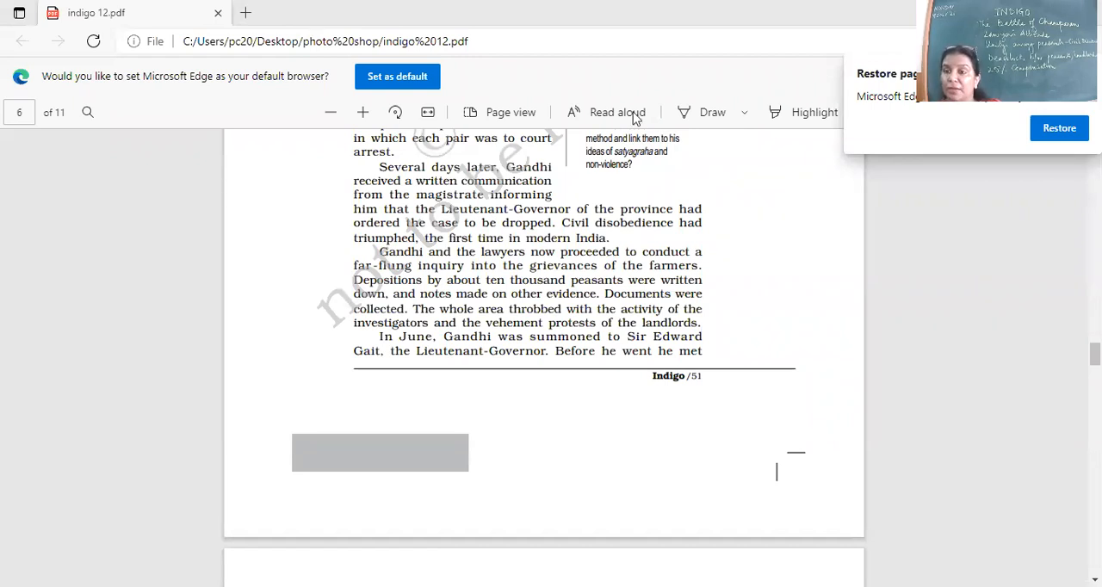
mouse_move(683, 183)
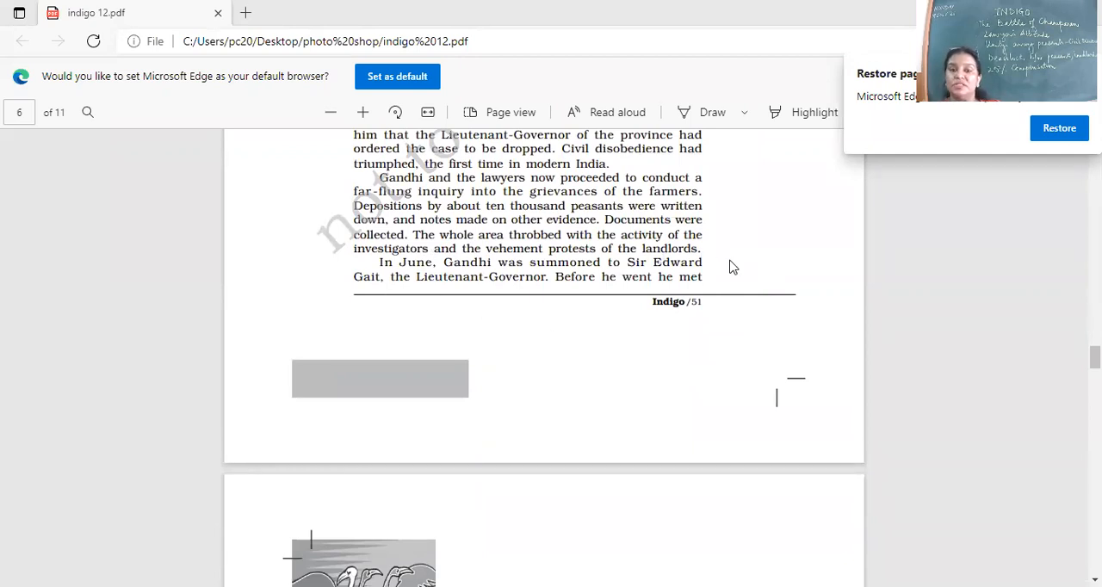
mouse_move(496, 284)
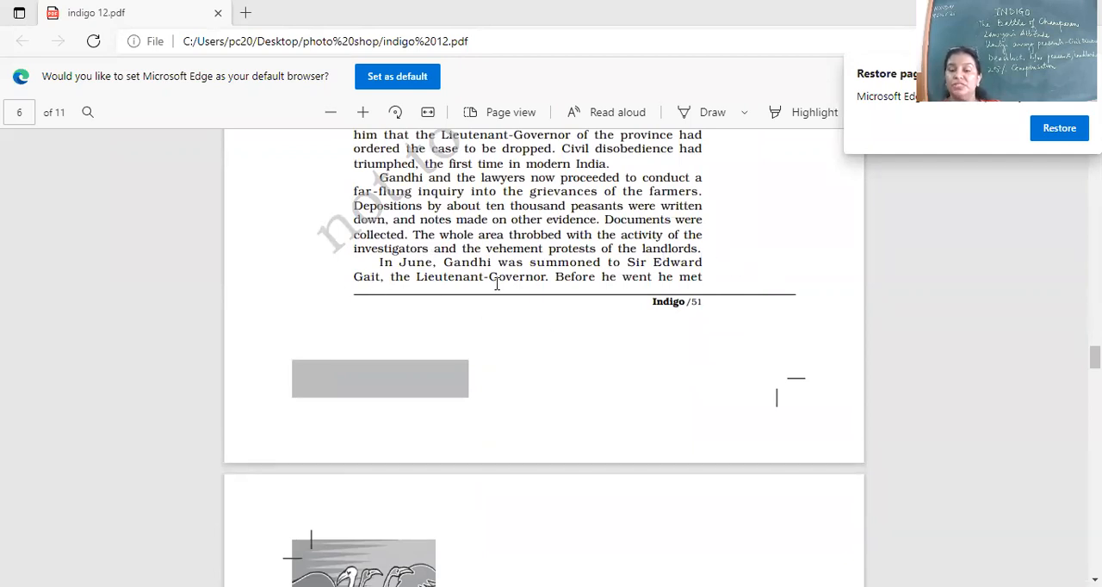
scroll("down", 3)
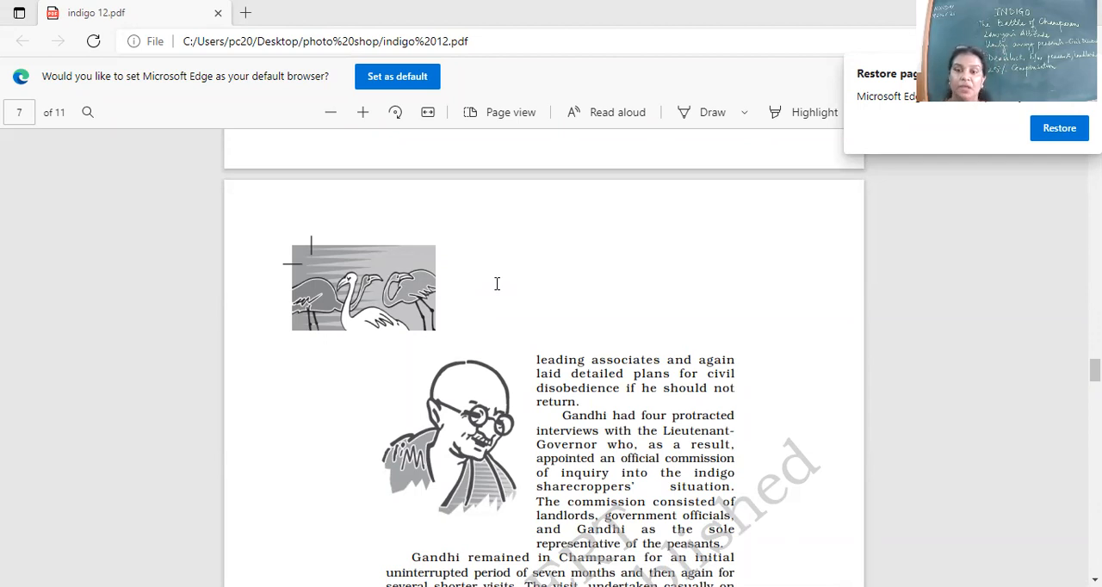
scroll("down", 3)
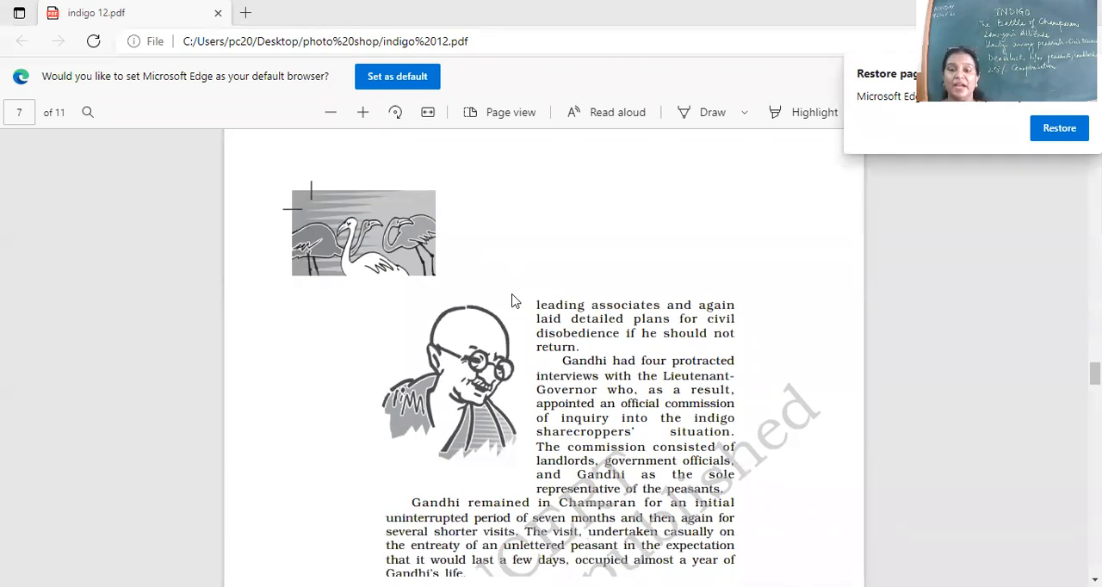
scroll("down", 3)
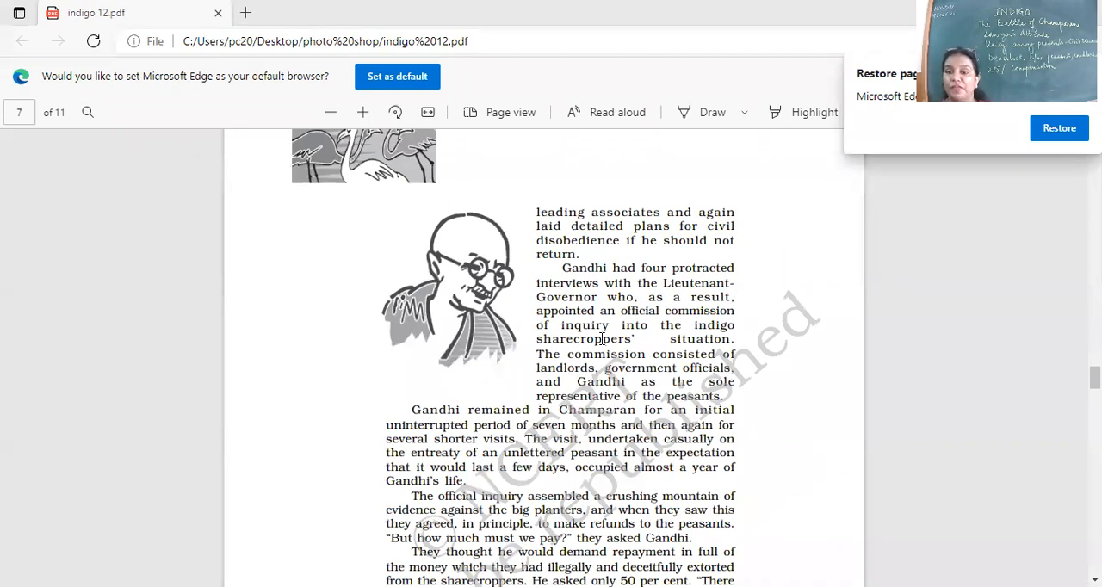
scroll("down", 3)
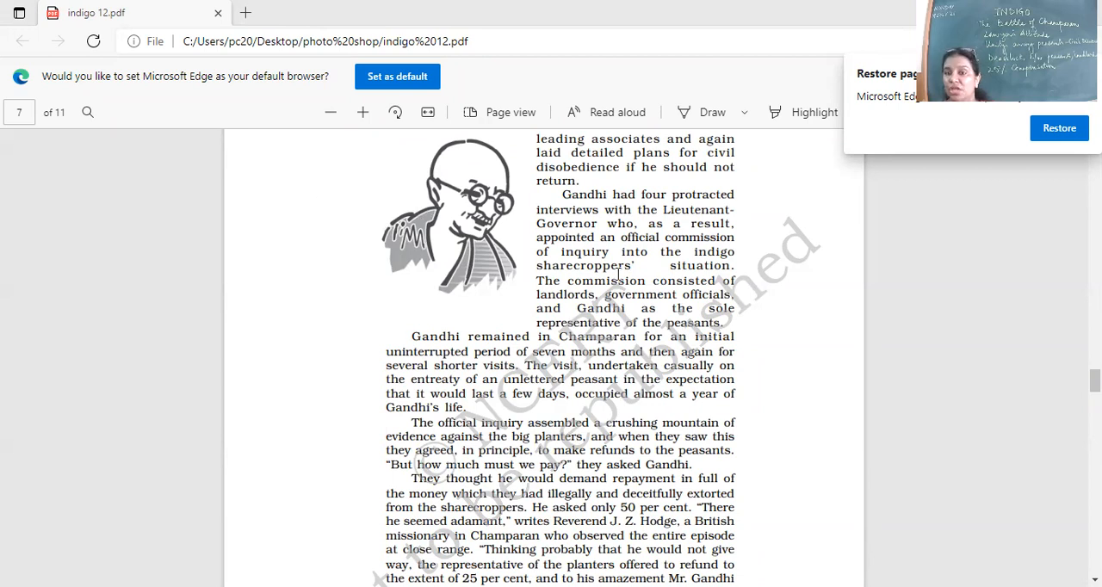
scroll("down", 3)
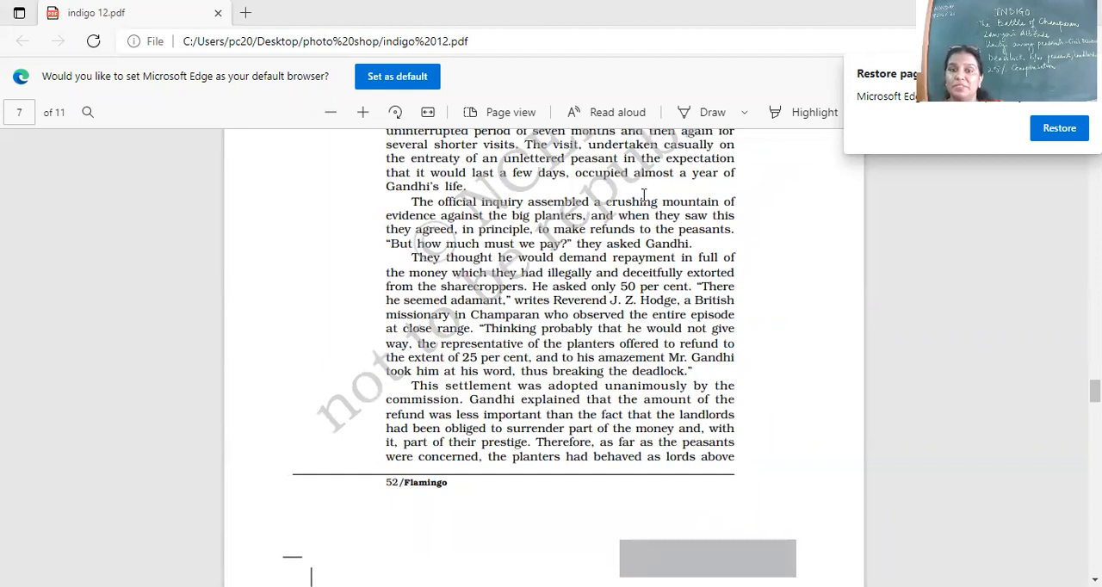
mouse_move(446, 247)
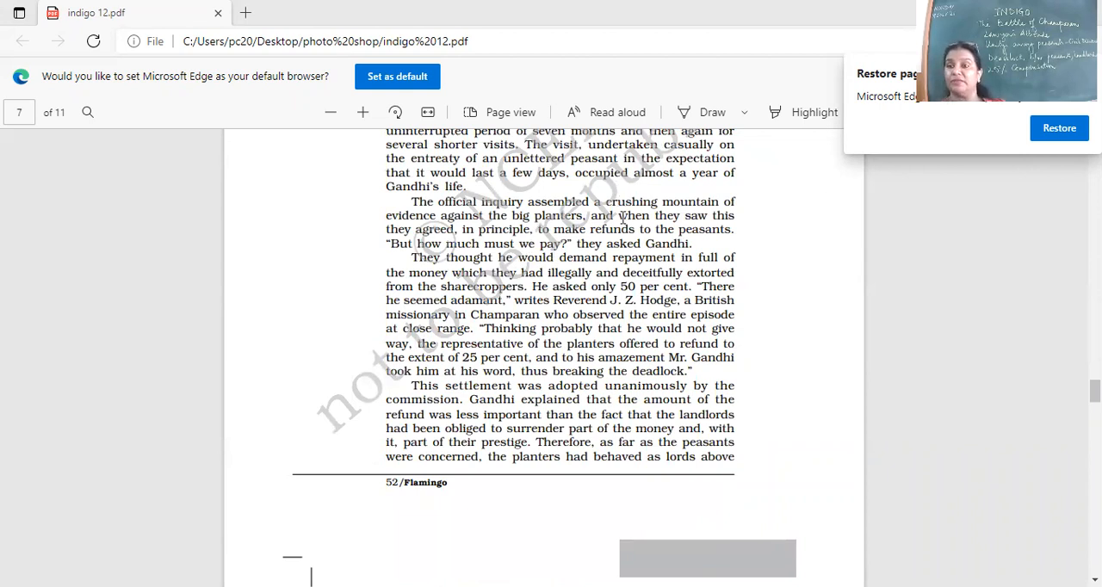
mouse_move(646, 188)
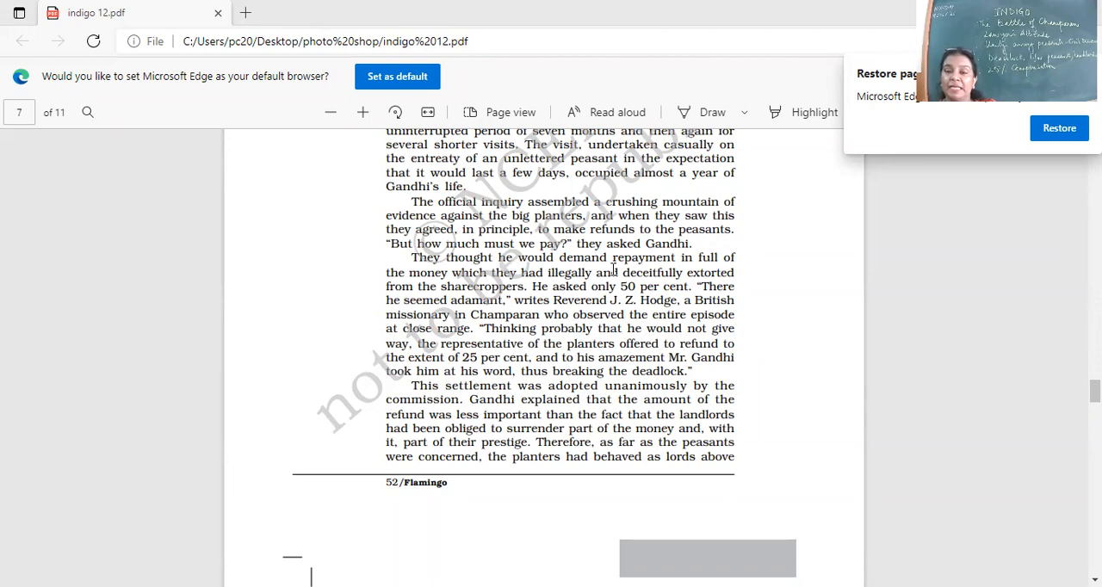
mouse_move(765, 276)
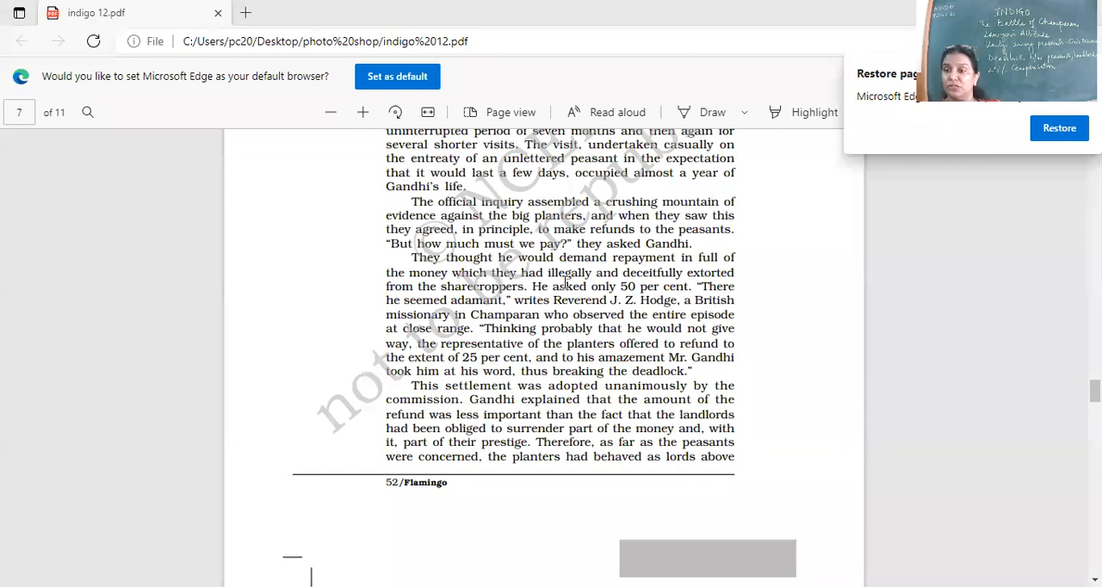
mouse_move(561, 284)
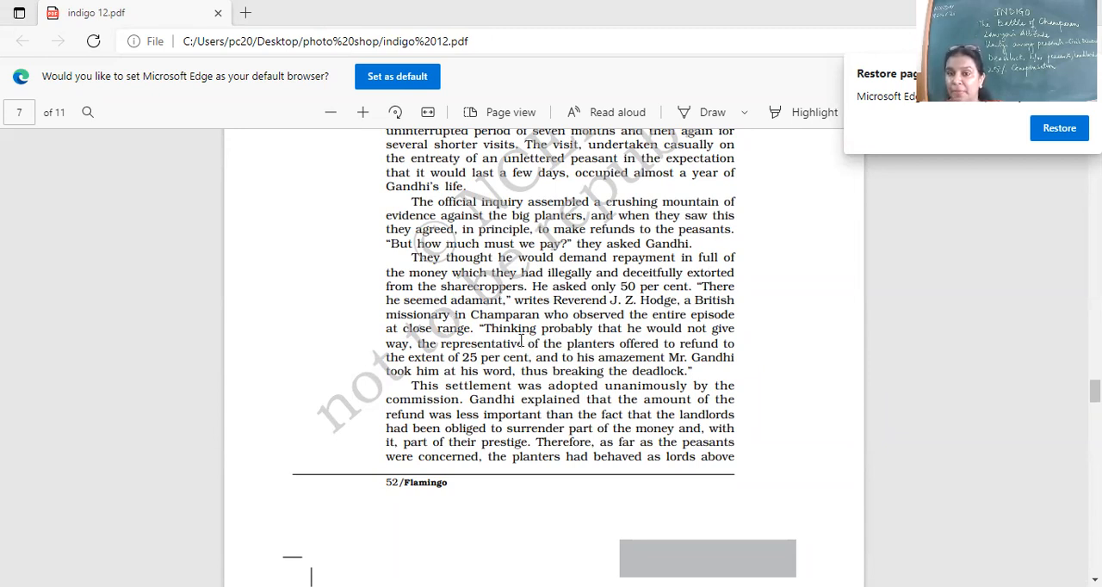
mouse_move(703, 312)
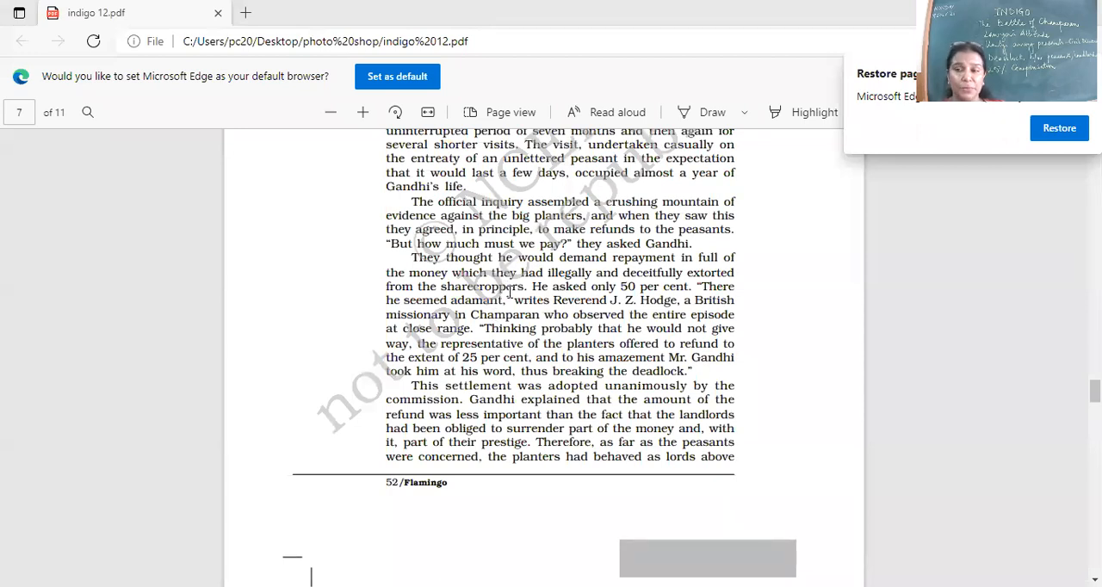
mouse_move(532, 353)
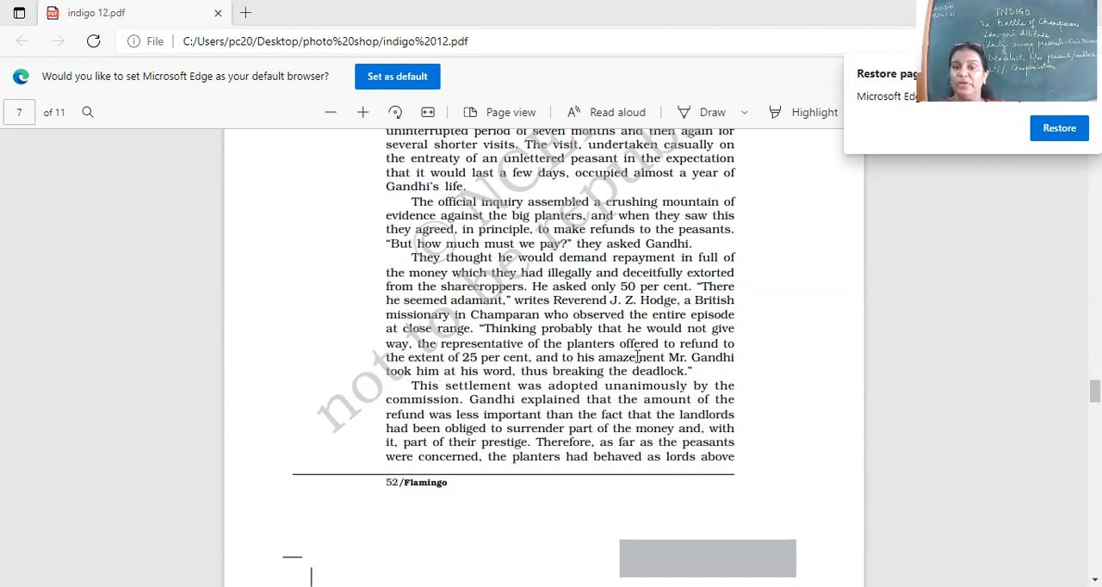
scroll("down", 3)
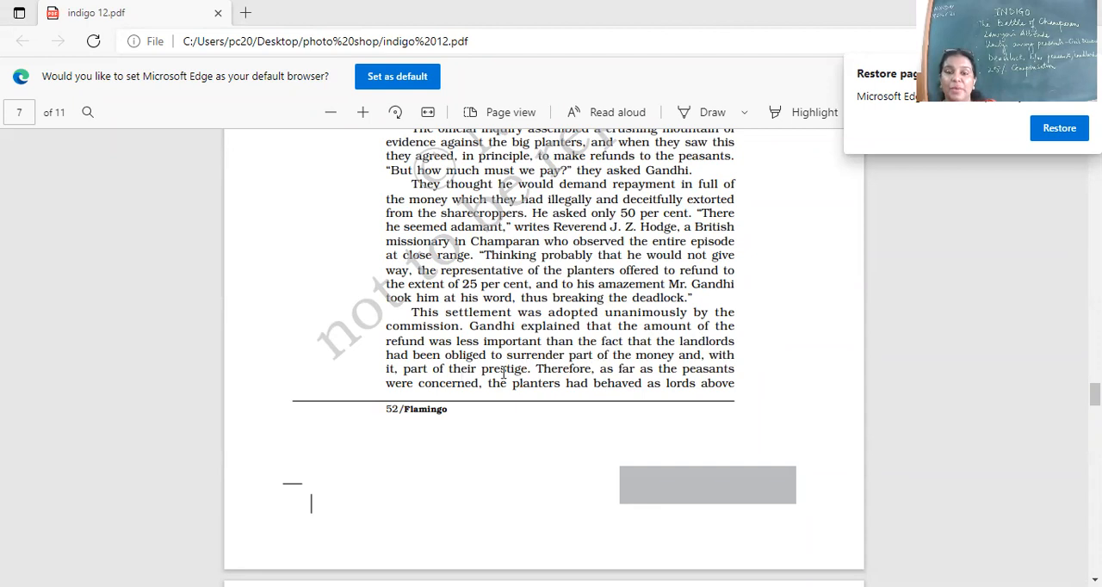
mouse_move(541, 369)
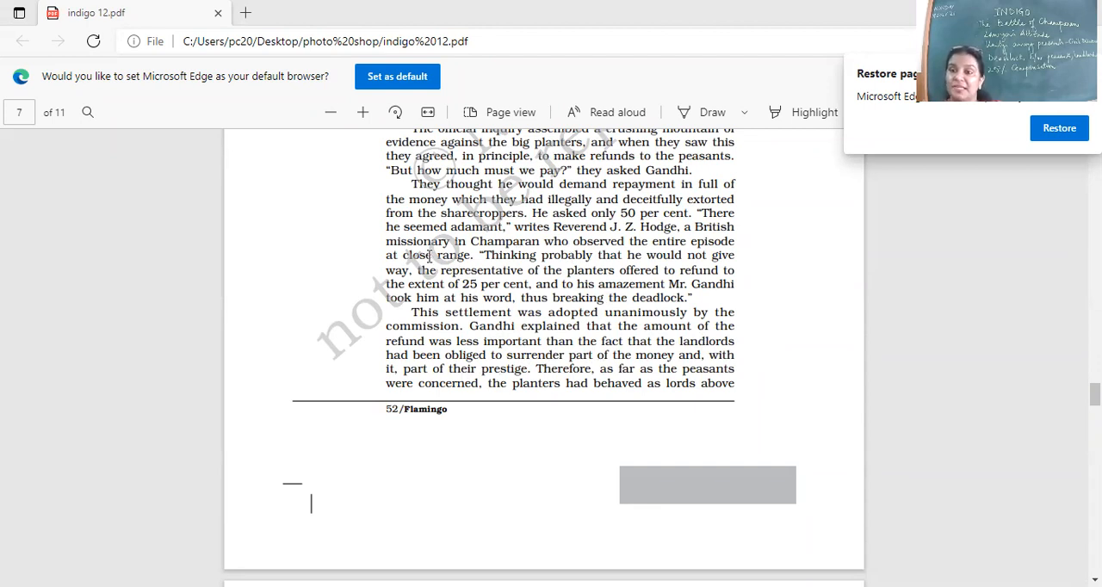
mouse_move(605, 302)
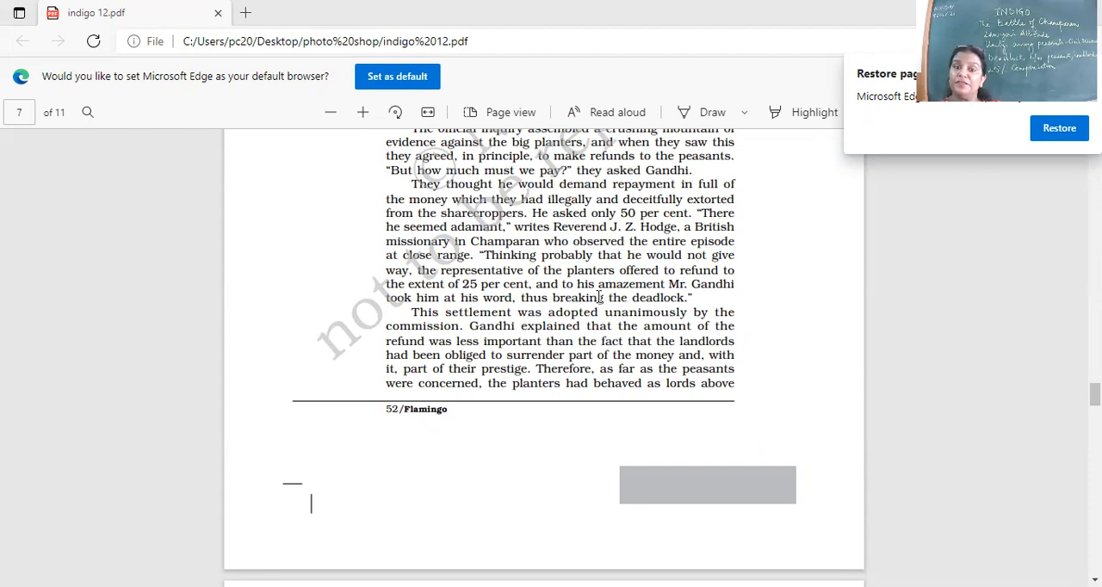
mouse_move(710, 315)
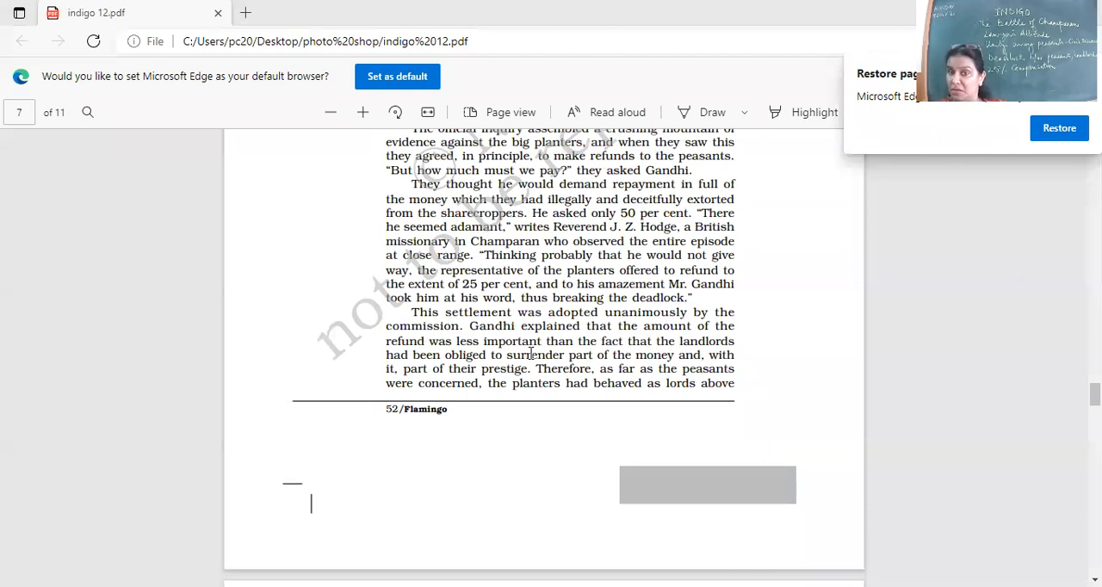
mouse_move(534, 355)
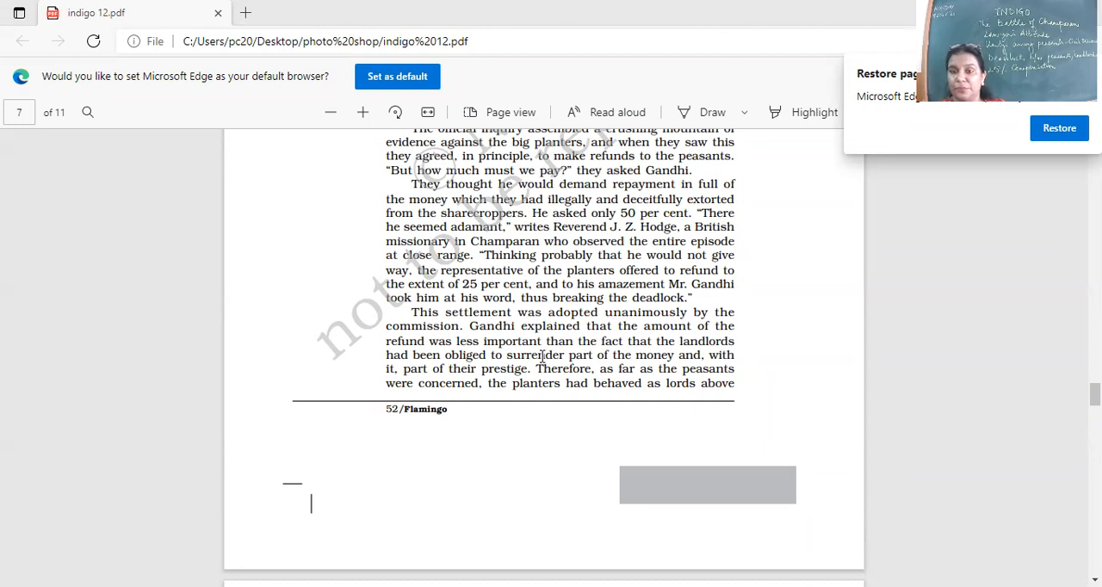
scroll("down", 3)
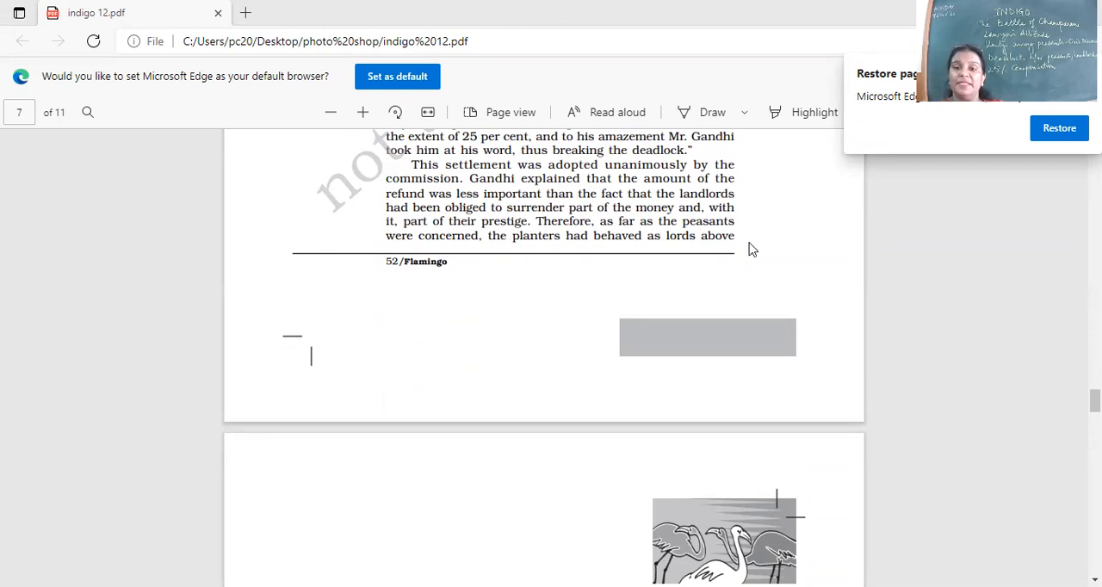
scroll("down", 3)
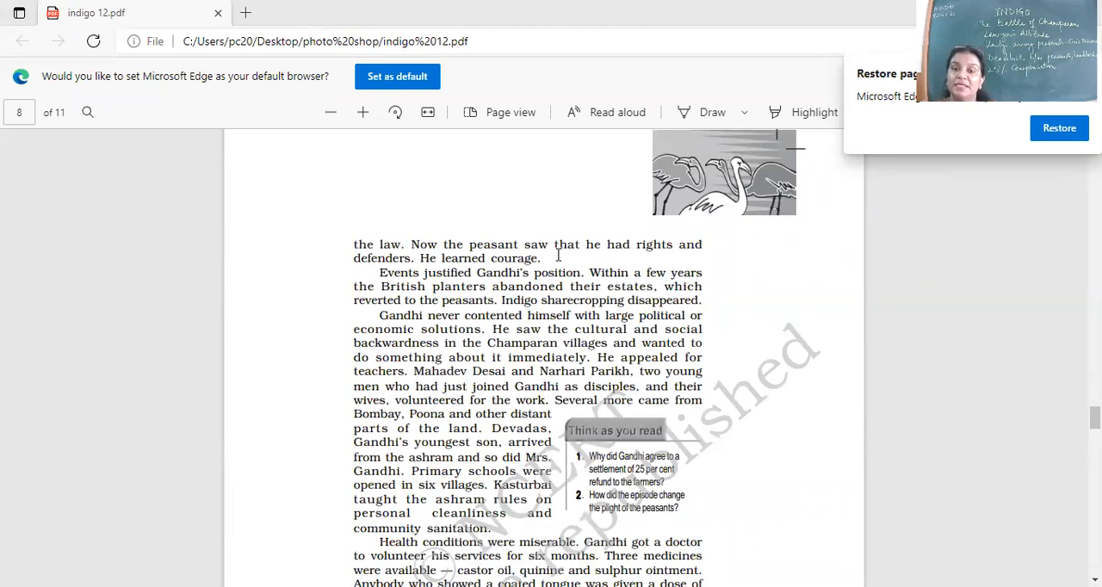
mouse_move(508, 220)
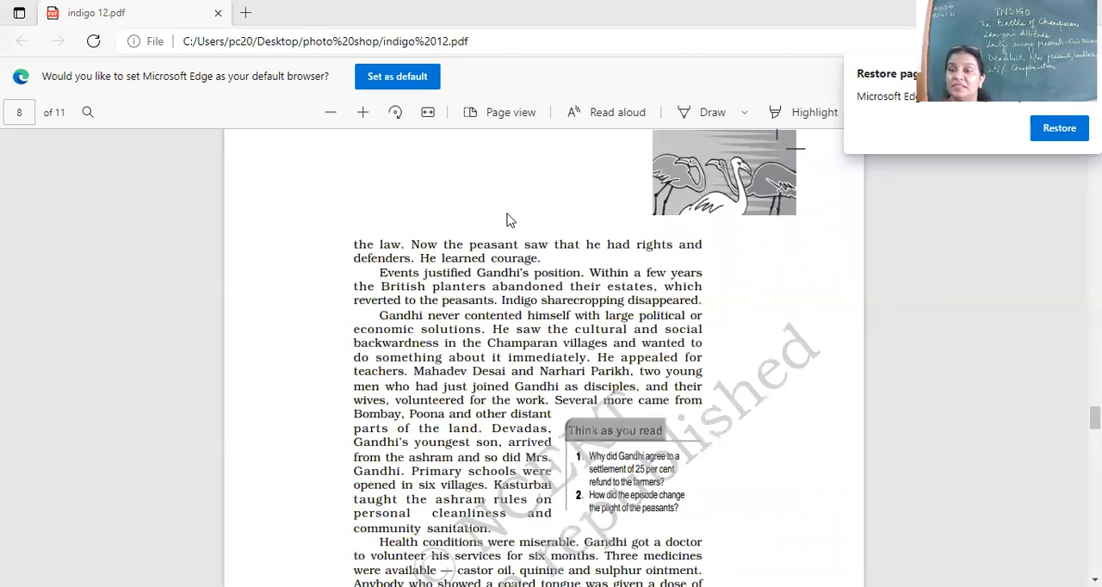
mouse_move(552, 227)
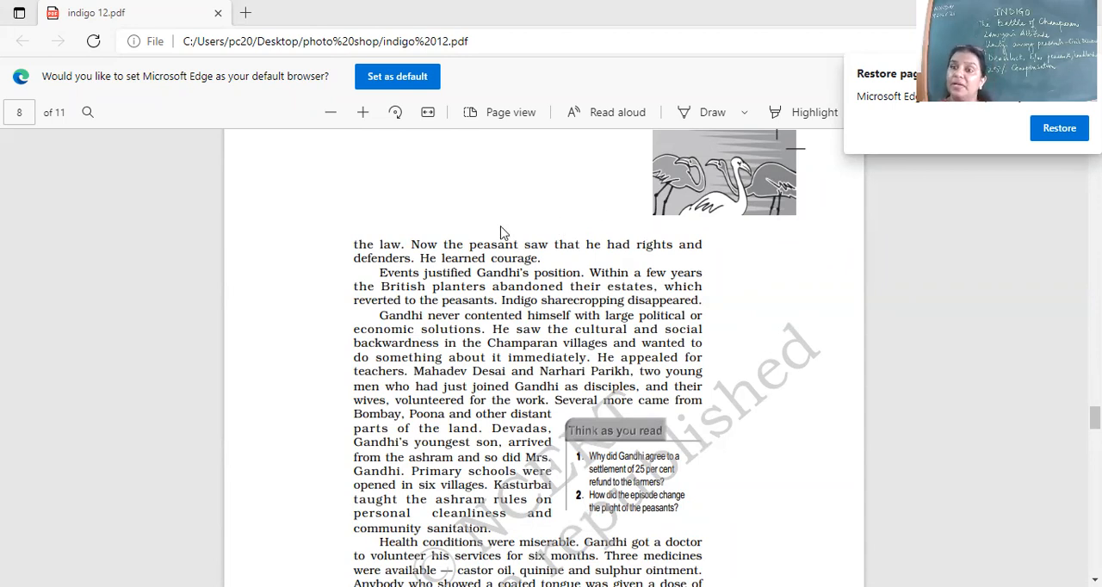
mouse_move(424, 256)
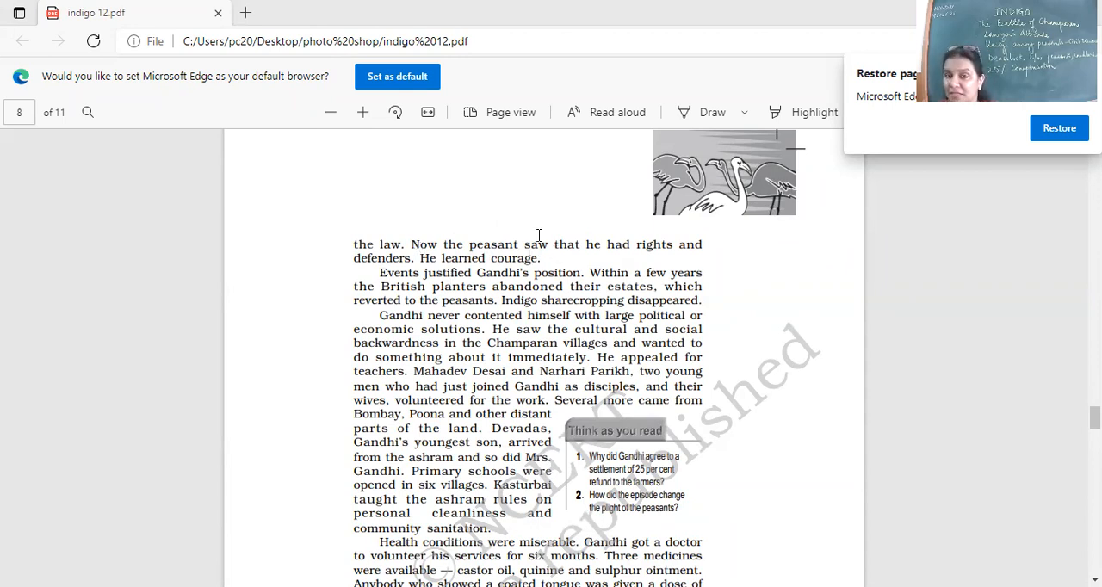
scroll("down", 3)
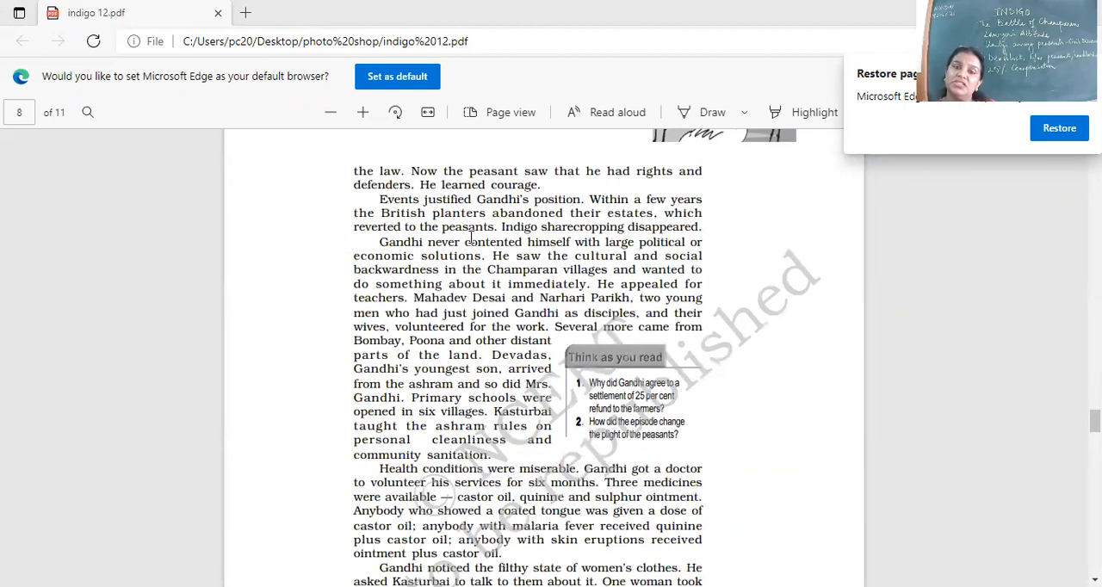
mouse_move(568, 213)
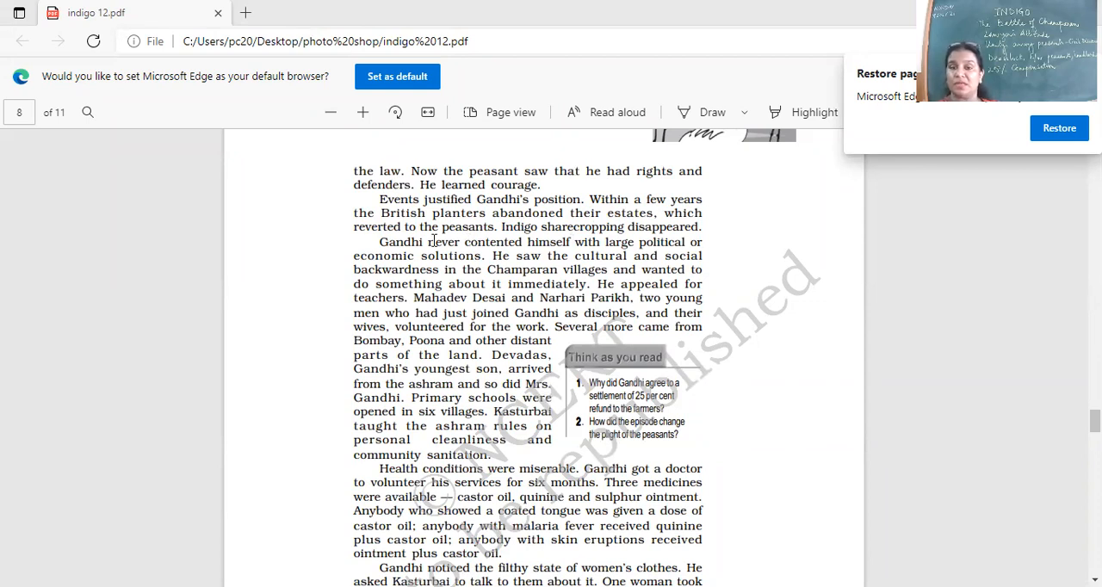
mouse_move(534, 238)
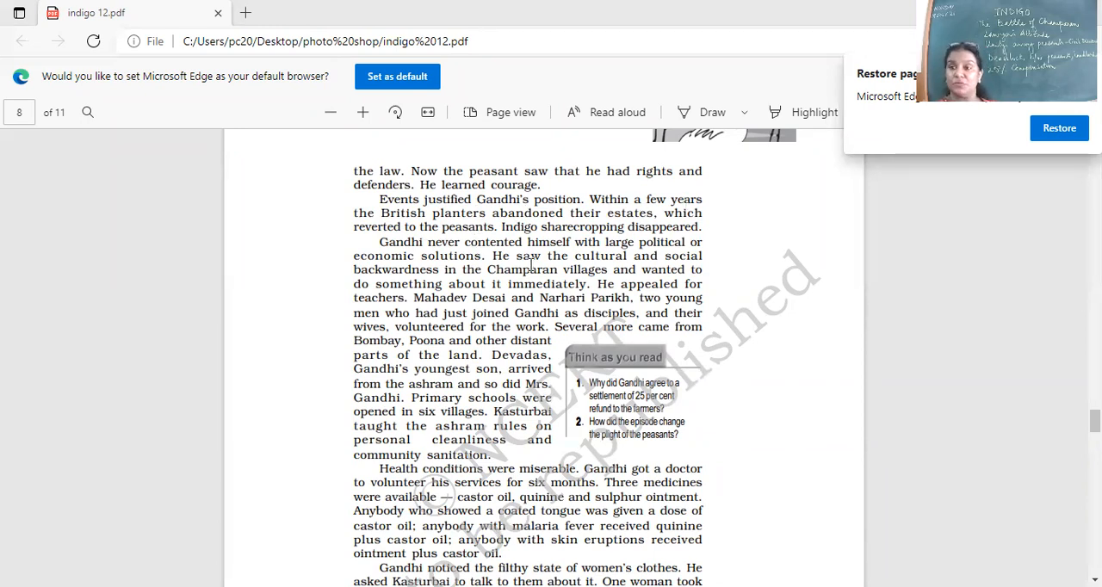
scroll("down", 3)
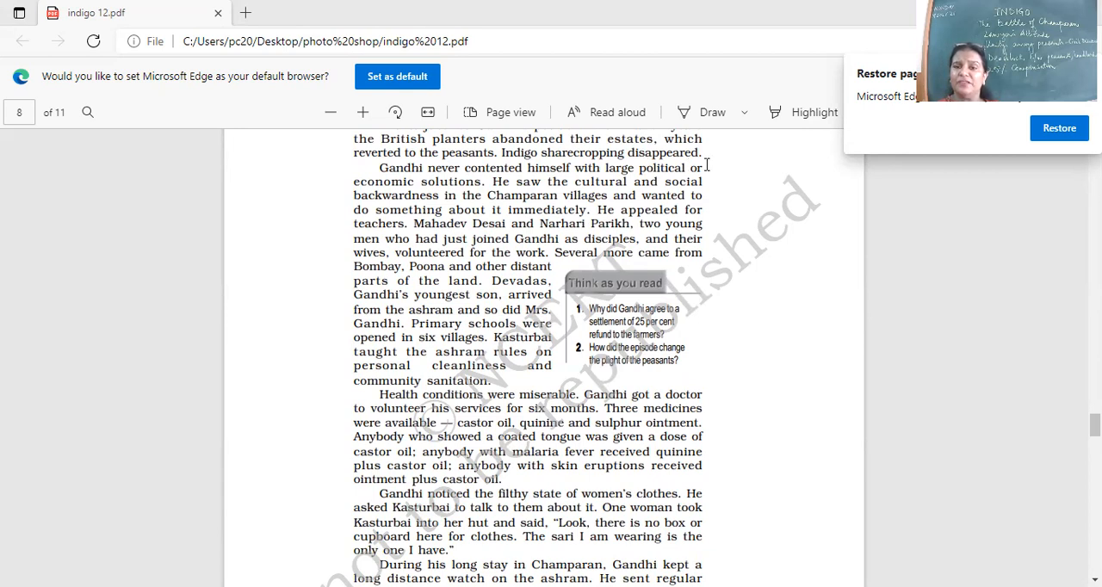
mouse_move(423, 196)
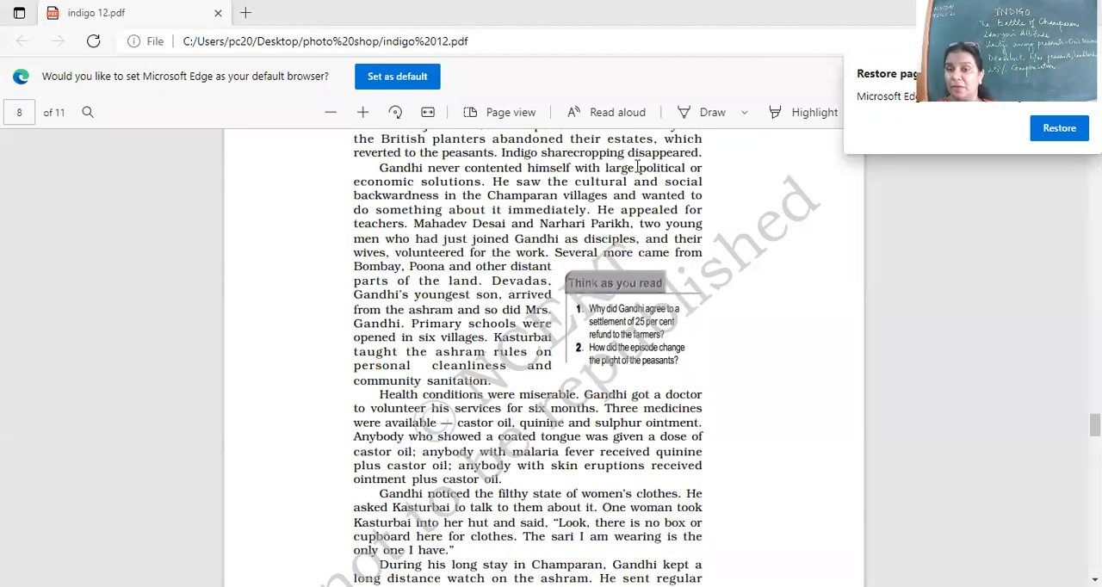
mouse_move(333, 234)
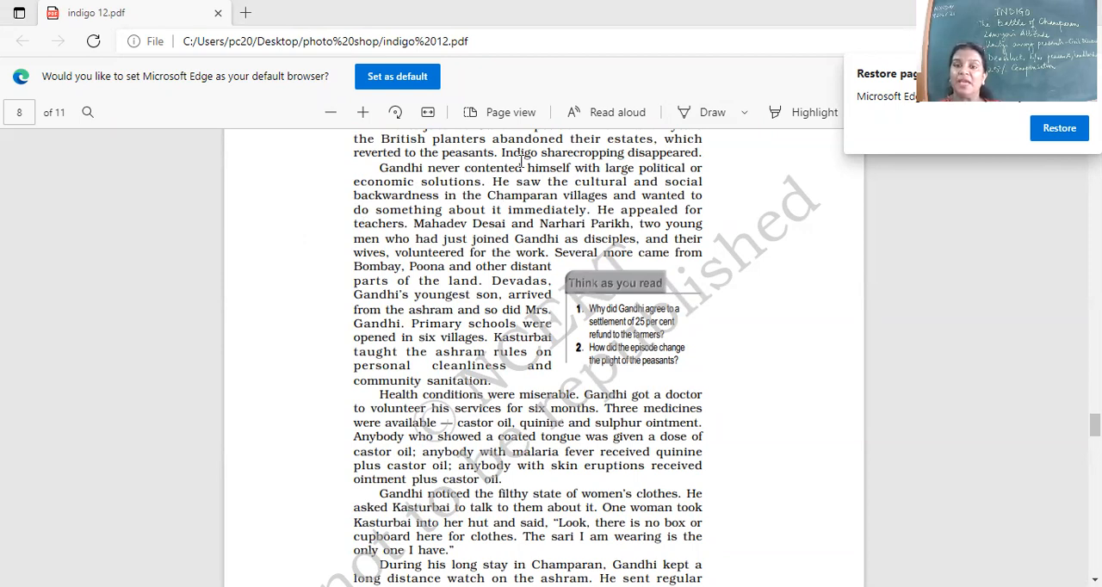
mouse_move(570, 183)
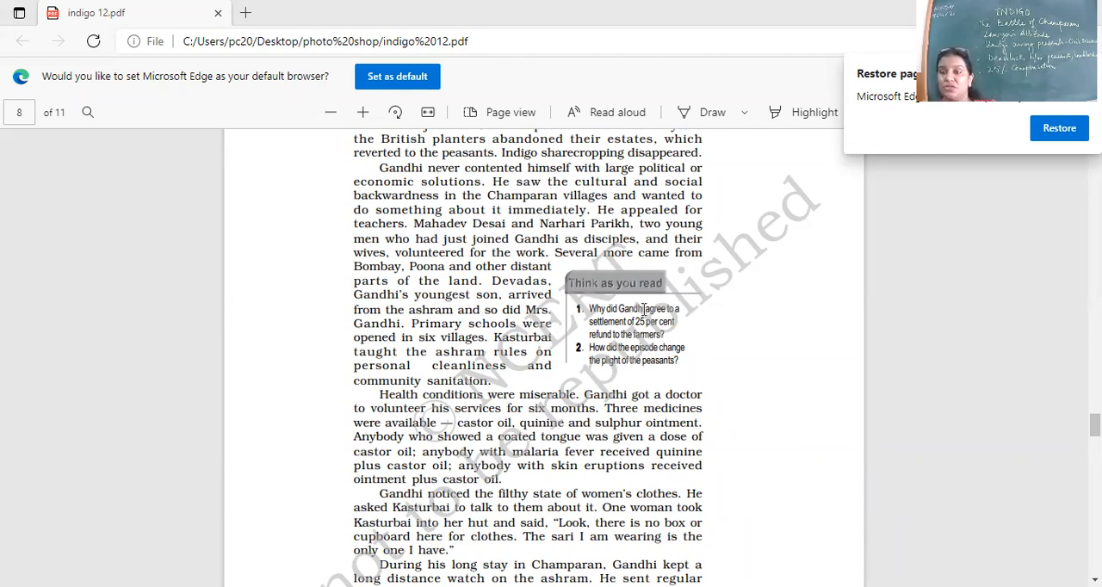
mouse_move(544, 340)
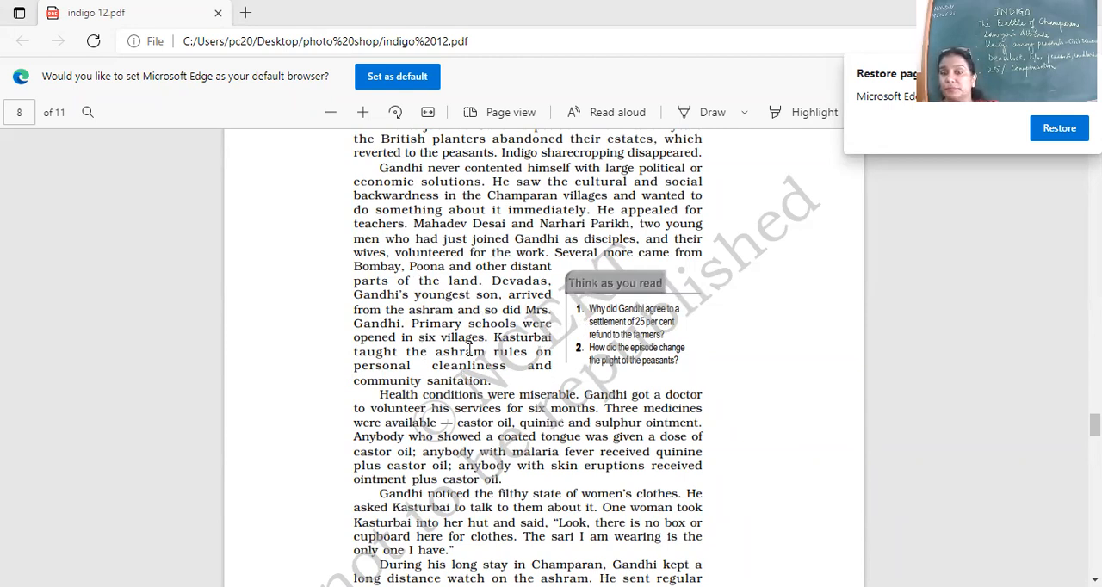
mouse_move(466, 312)
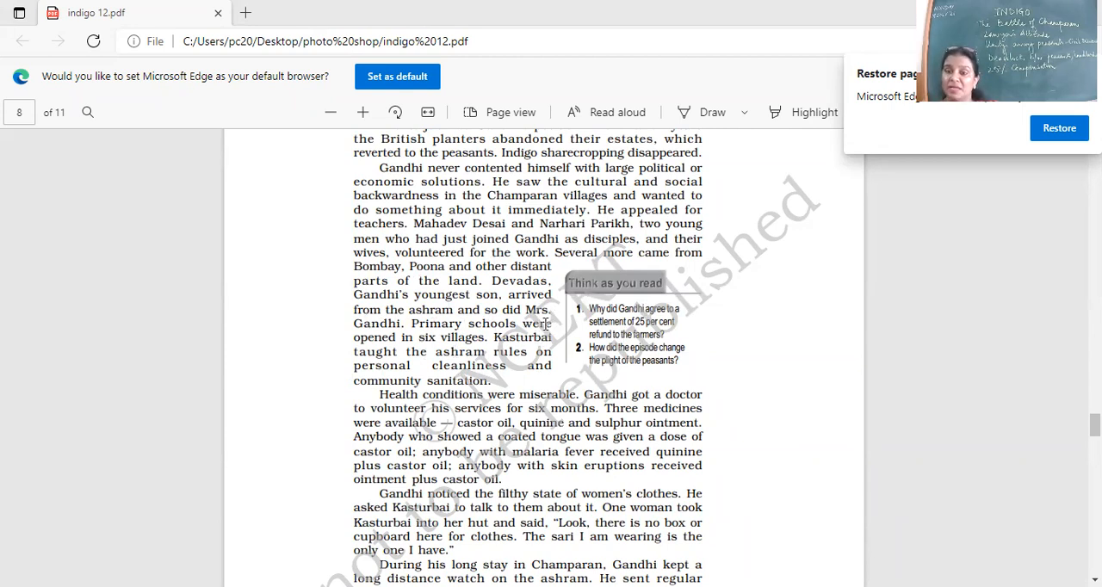
scroll("down", 3)
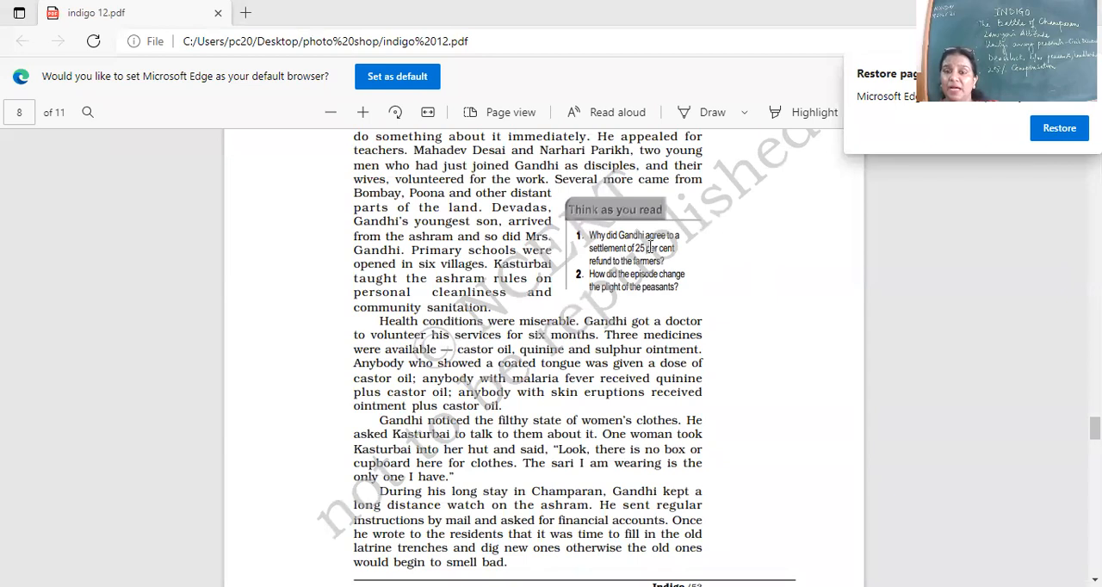
mouse_move(690, 249)
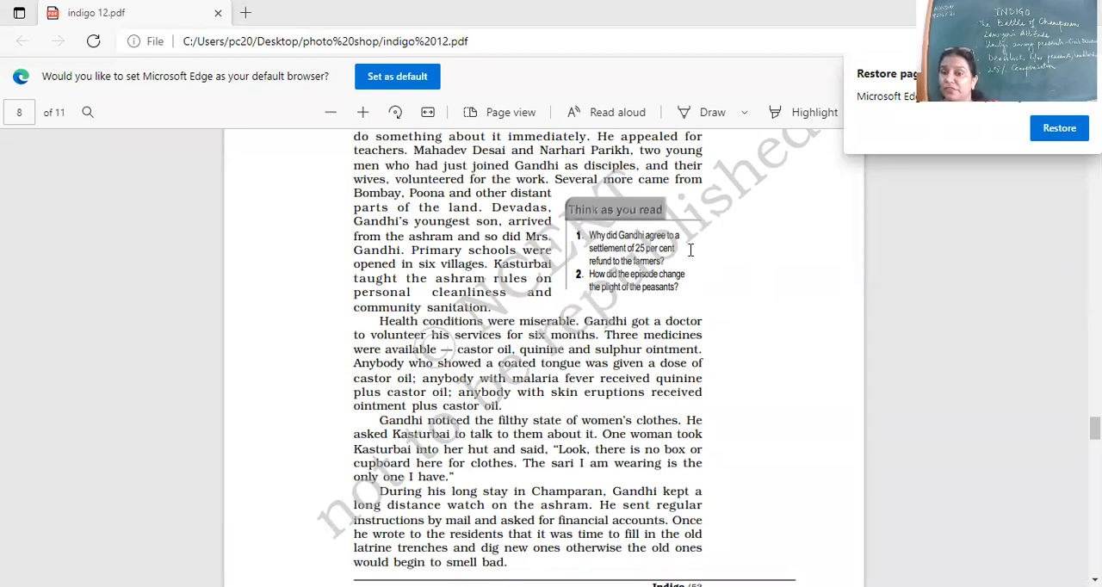
mouse_move(670, 268)
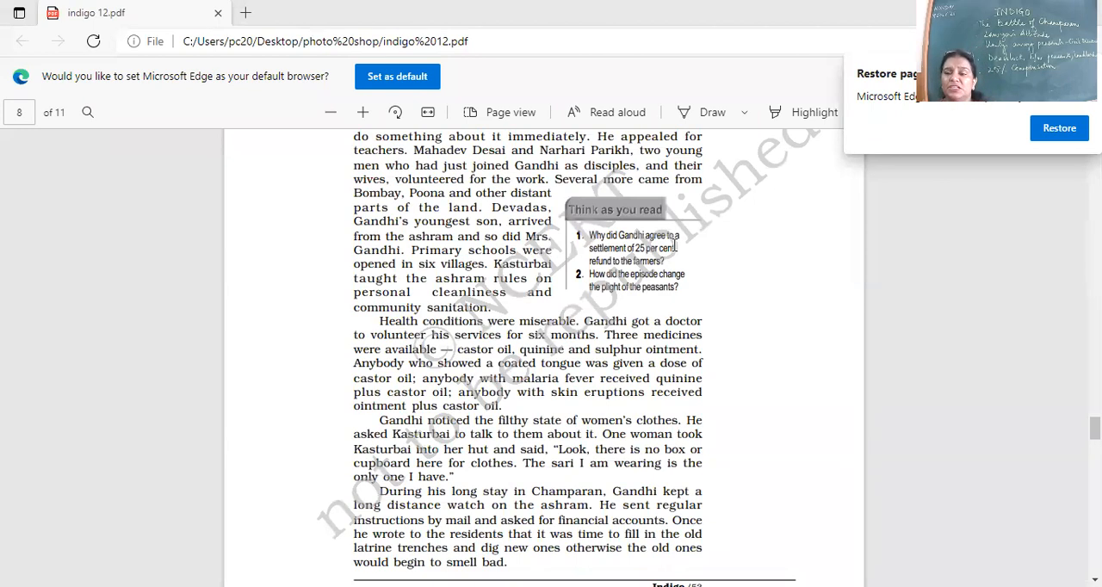
scroll("down", 3)
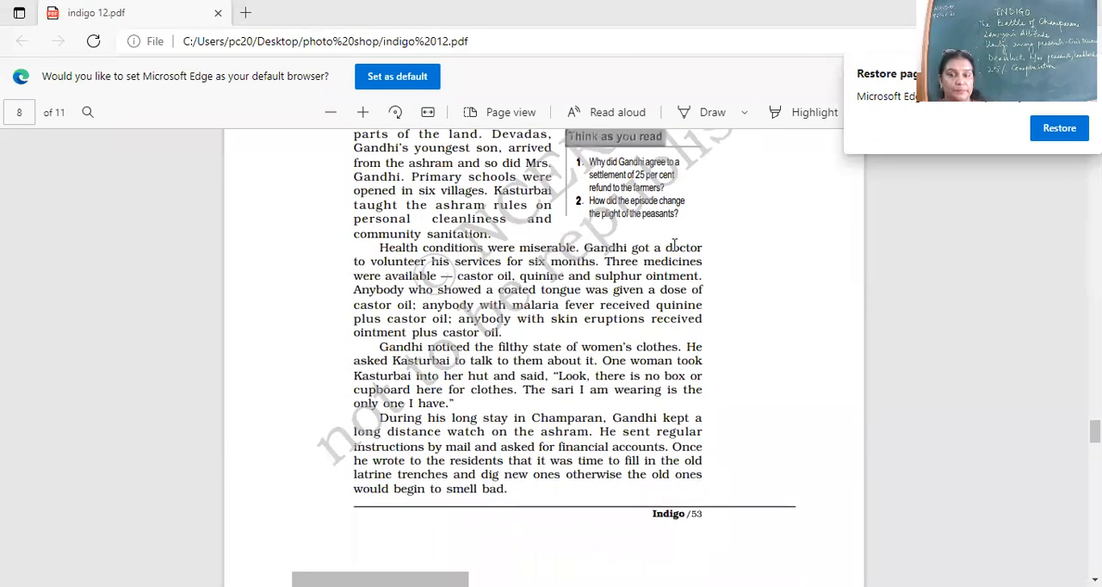
mouse_move(721, 254)
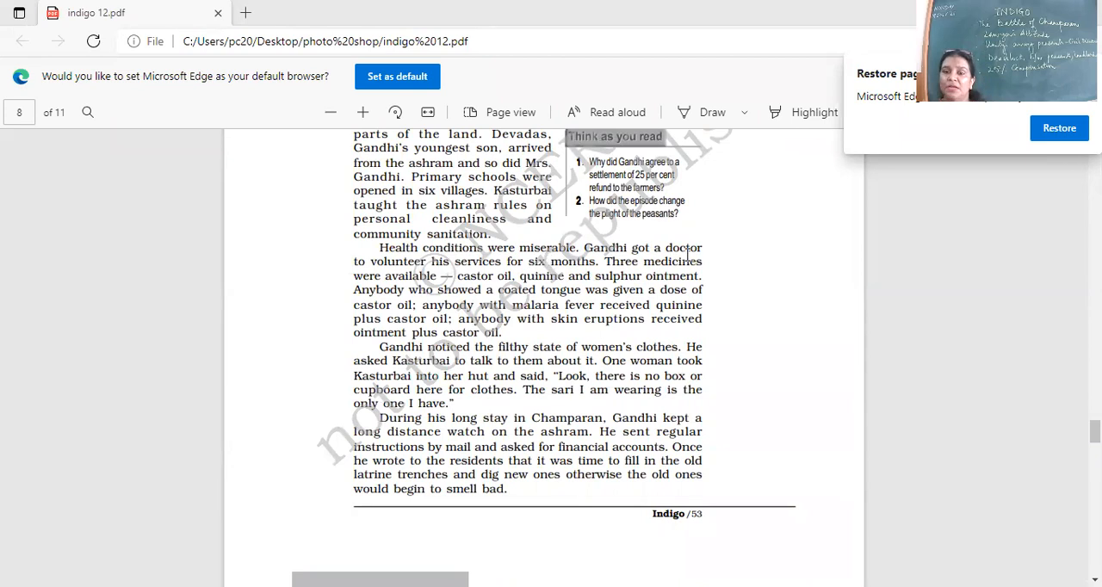
mouse_move(448, 277)
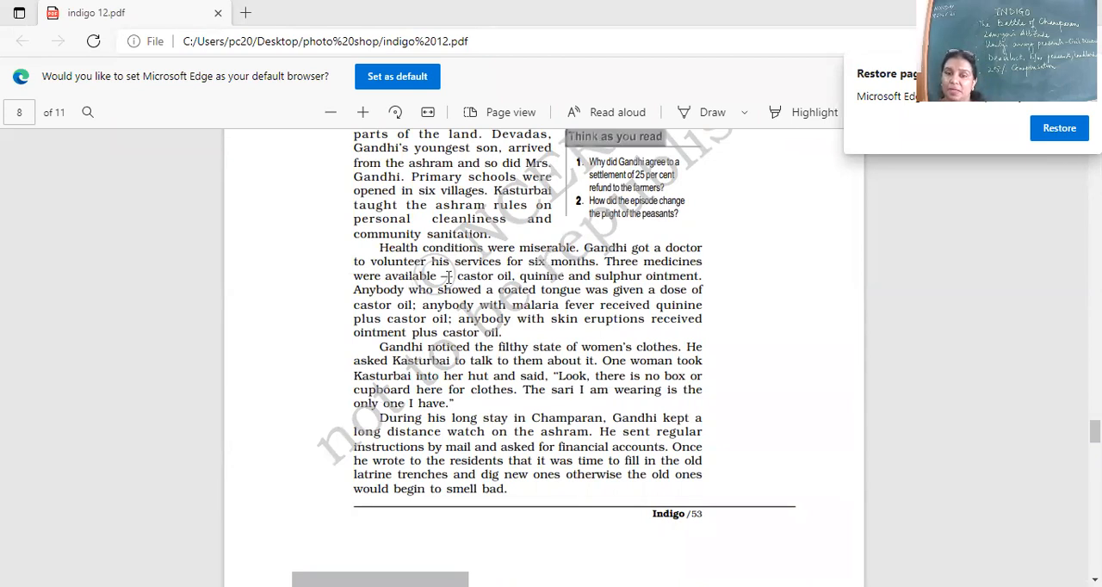
mouse_move(501, 276)
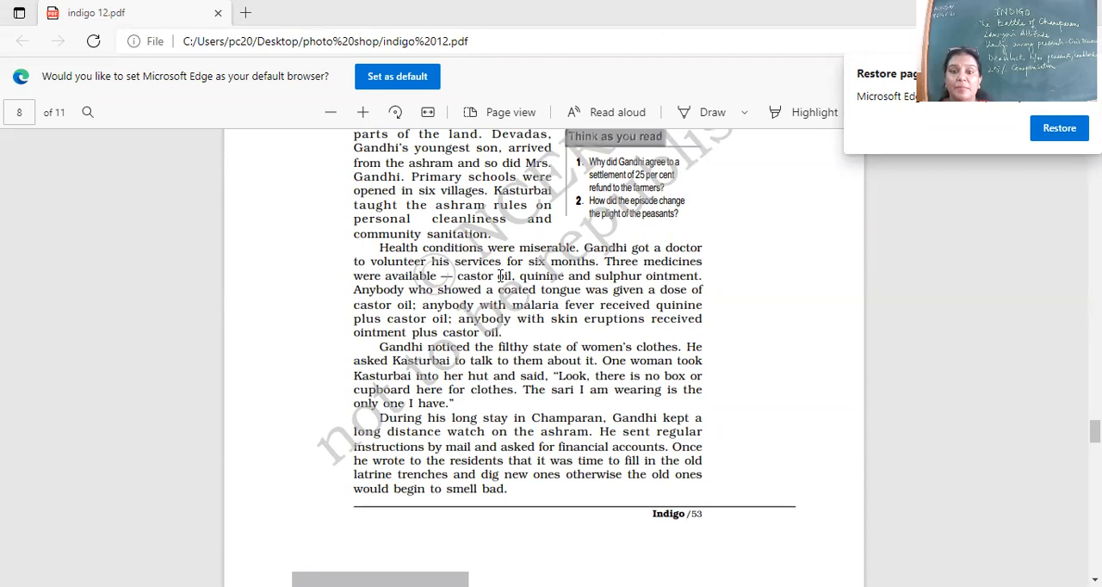
mouse_move(680, 302)
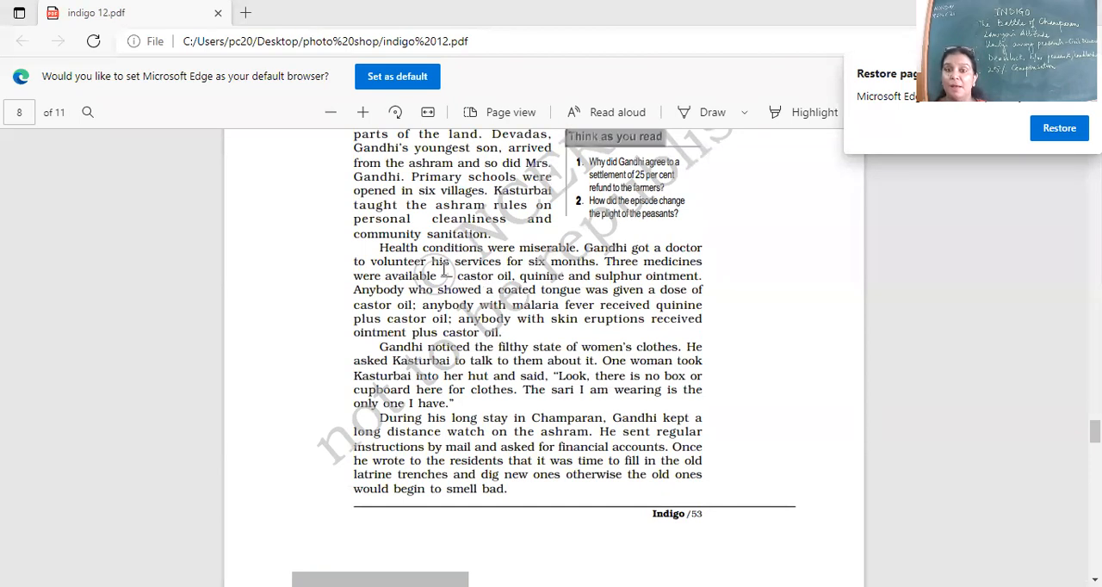
mouse_move(616, 288)
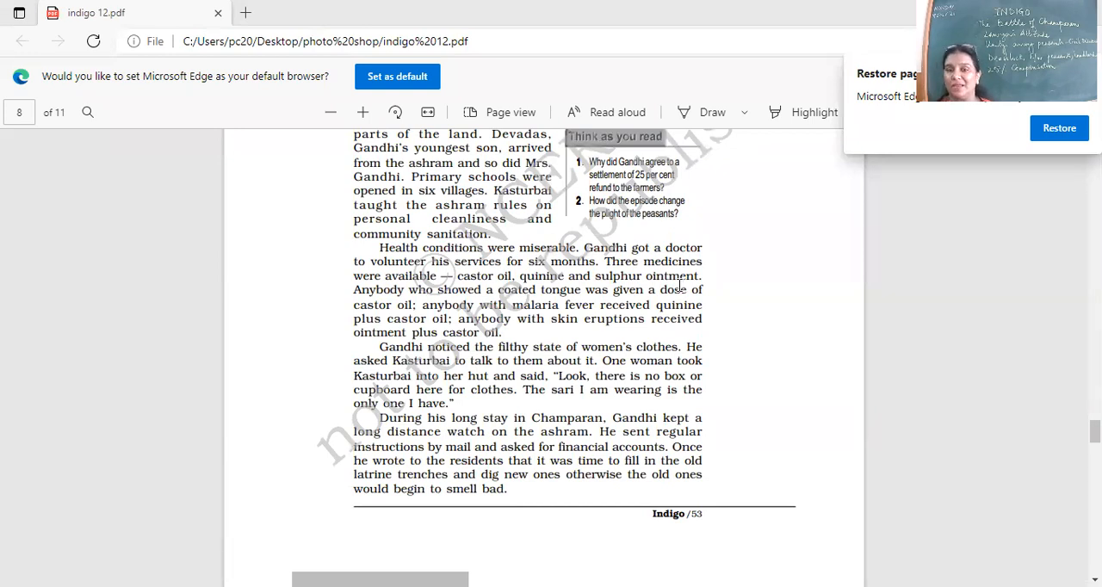
mouse_move(676, 286)
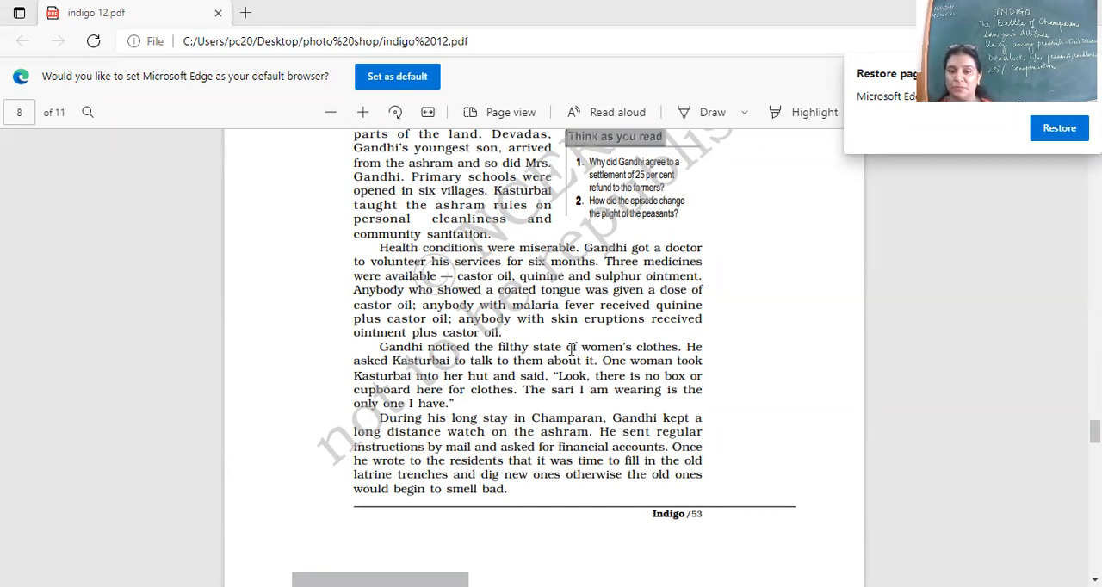
mouse_move(551, 366)
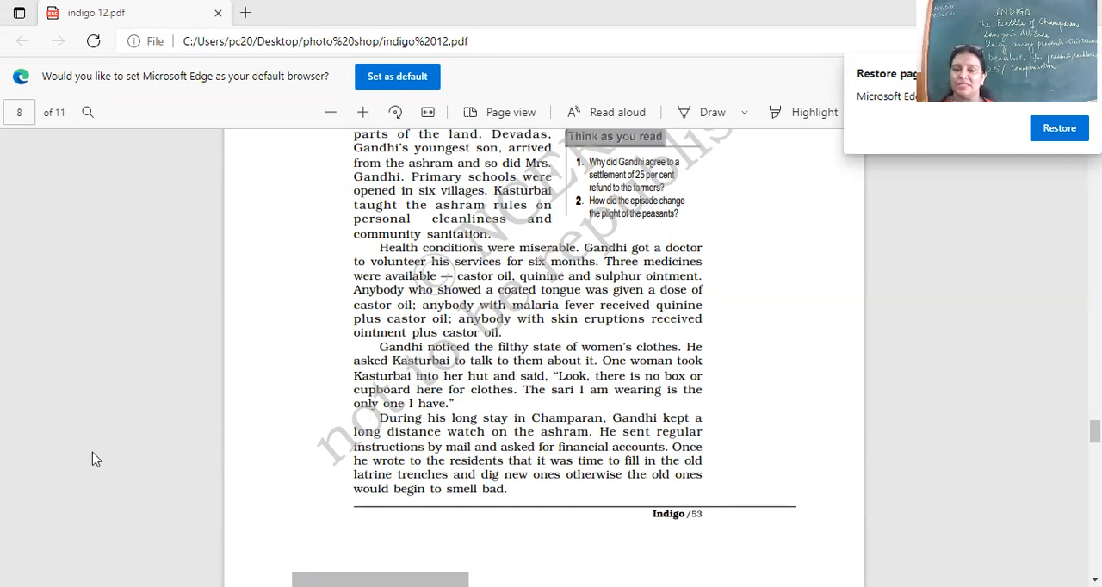
mouse_move(849, 230)
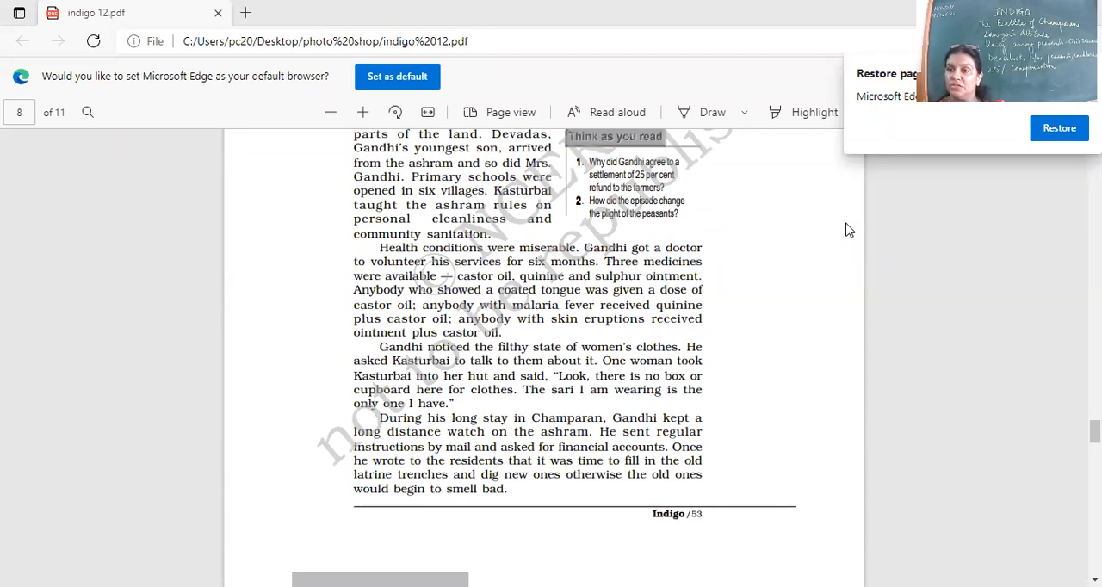
mouse_move(252, 529)
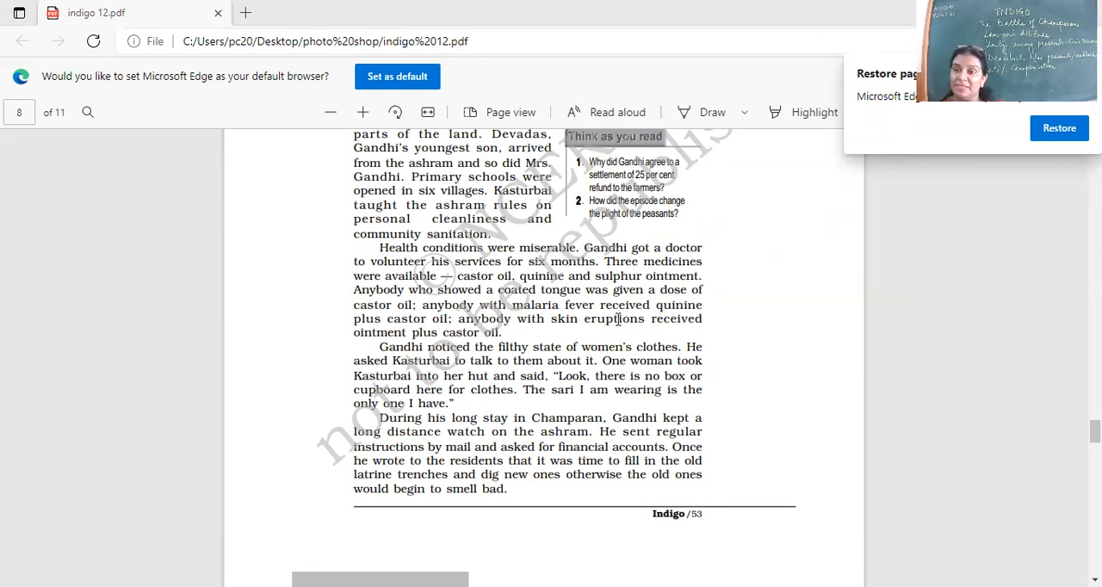
scroll("down", 3)
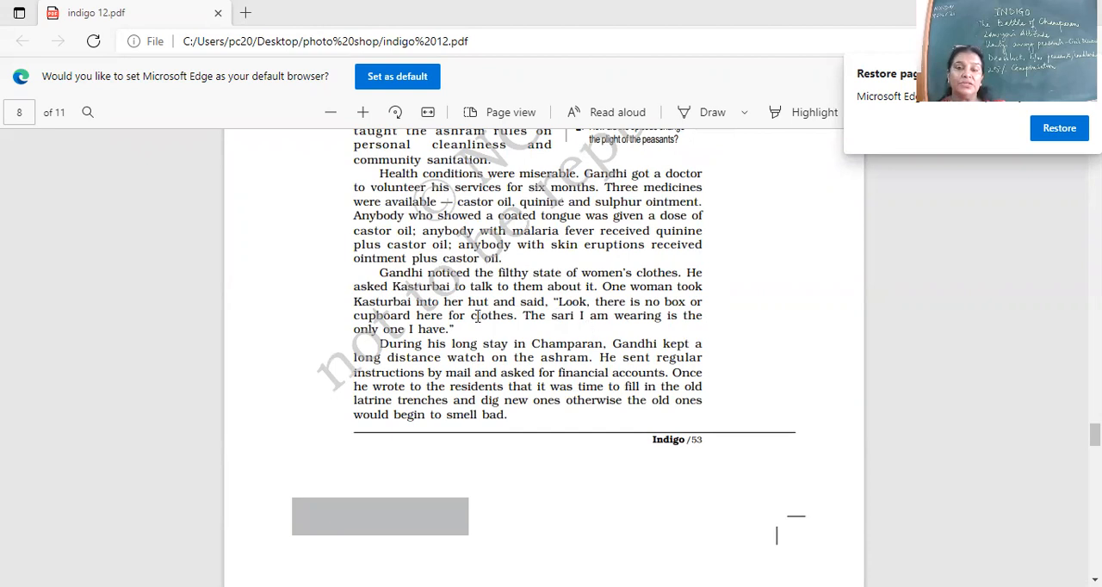
scroll("down", 3)
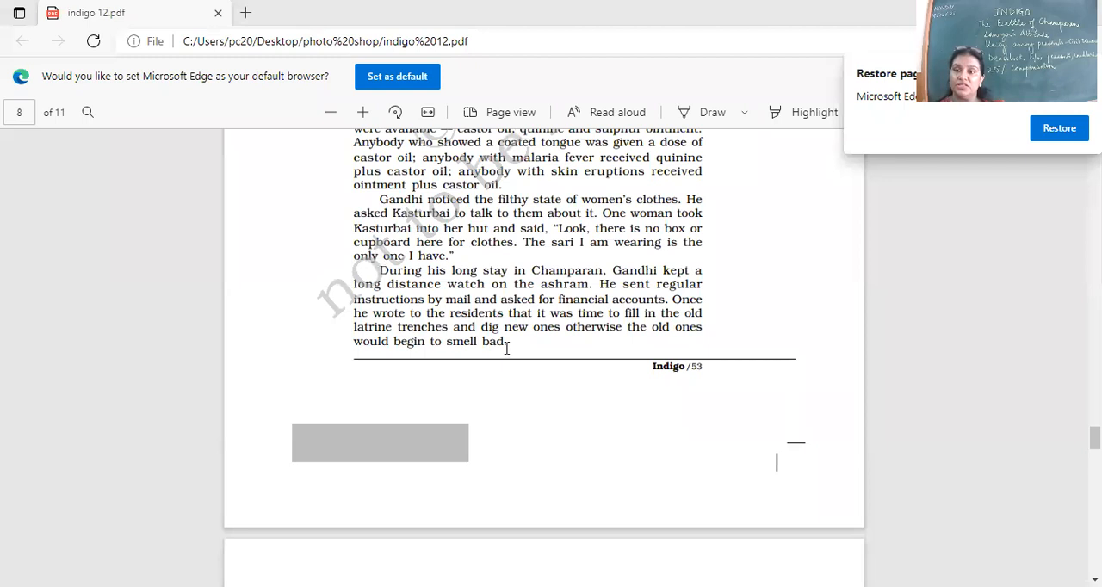
mouse_move(5, 504)
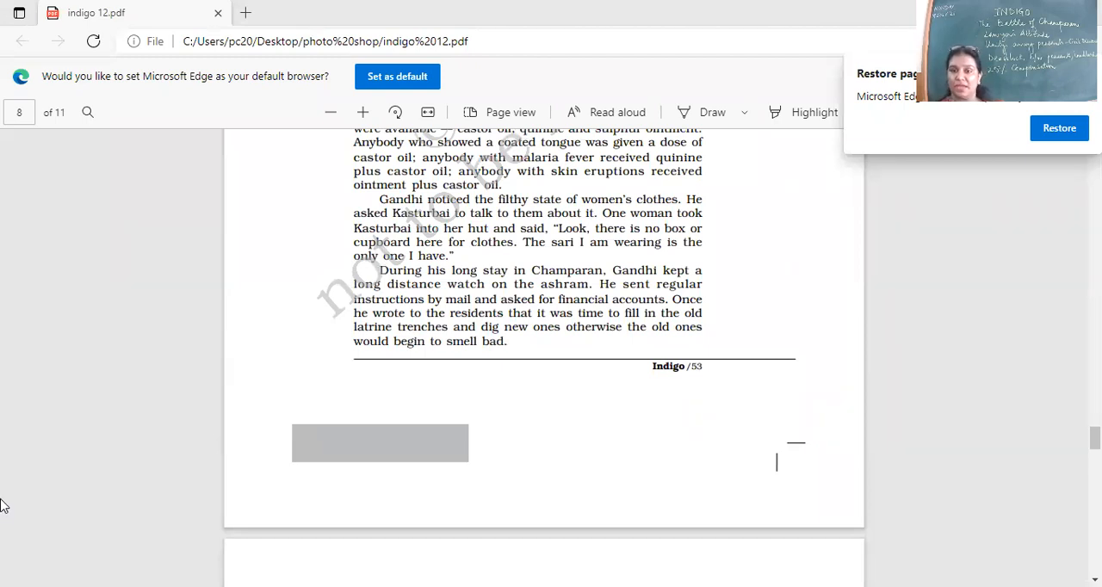
scroll("down", 3)
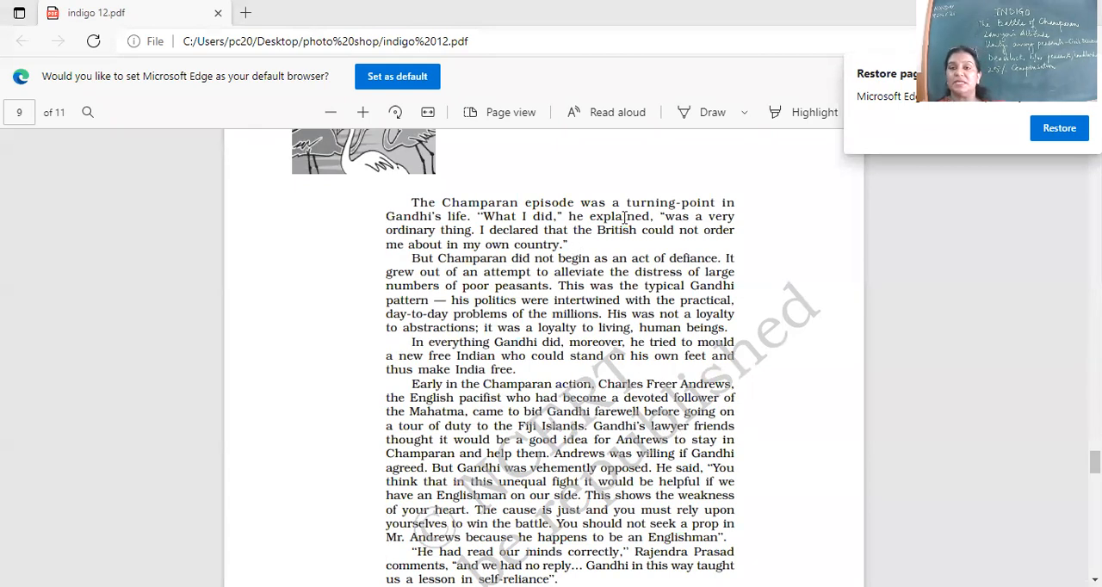
mouse_move(668, 219)
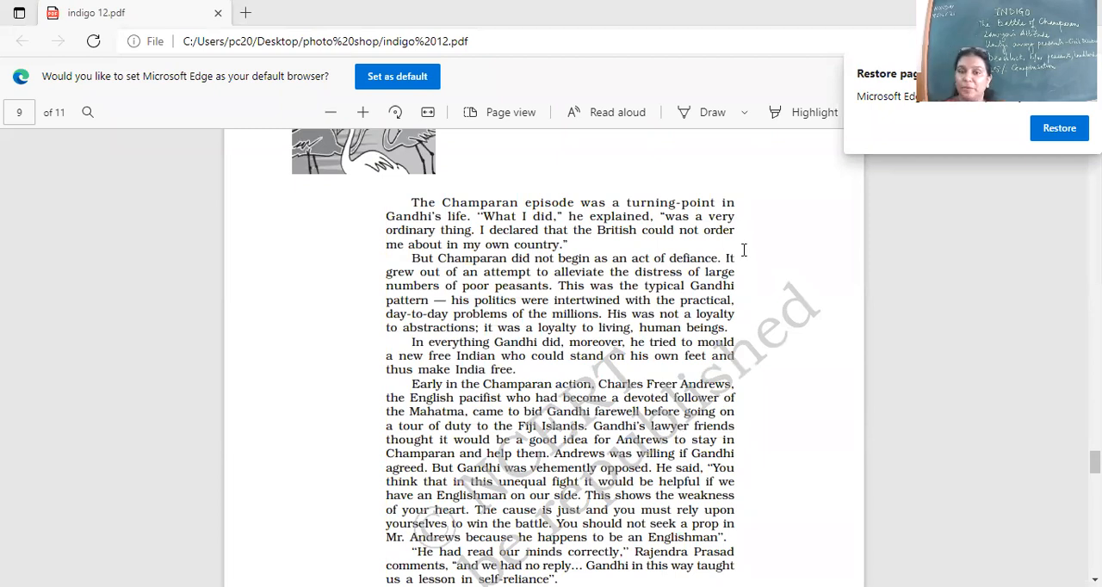
mouse_move(767, 262)
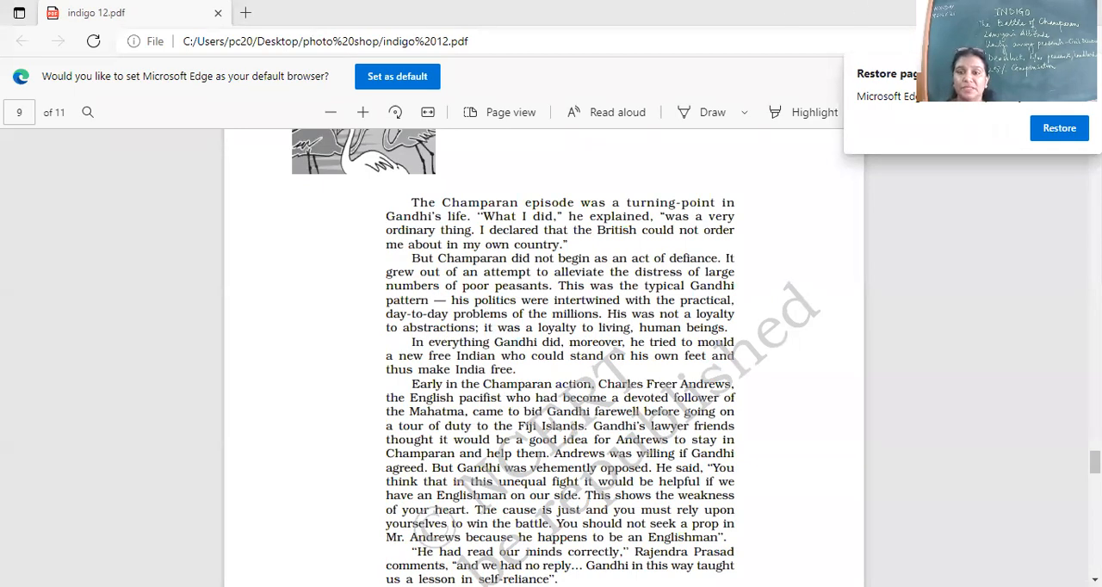
mouse_move(974, 107)
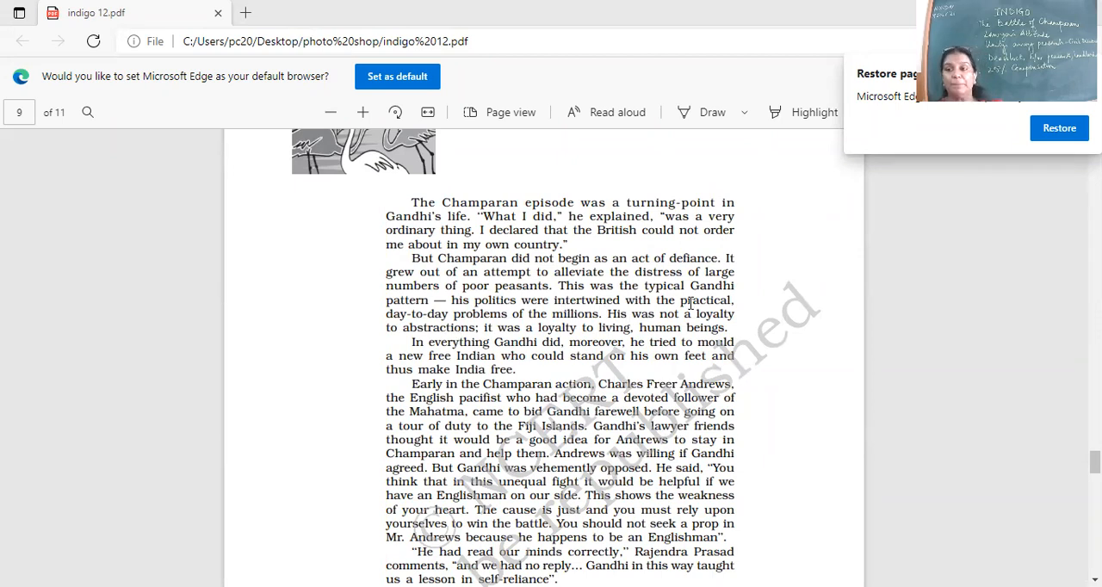
mouse_move(702, 314)
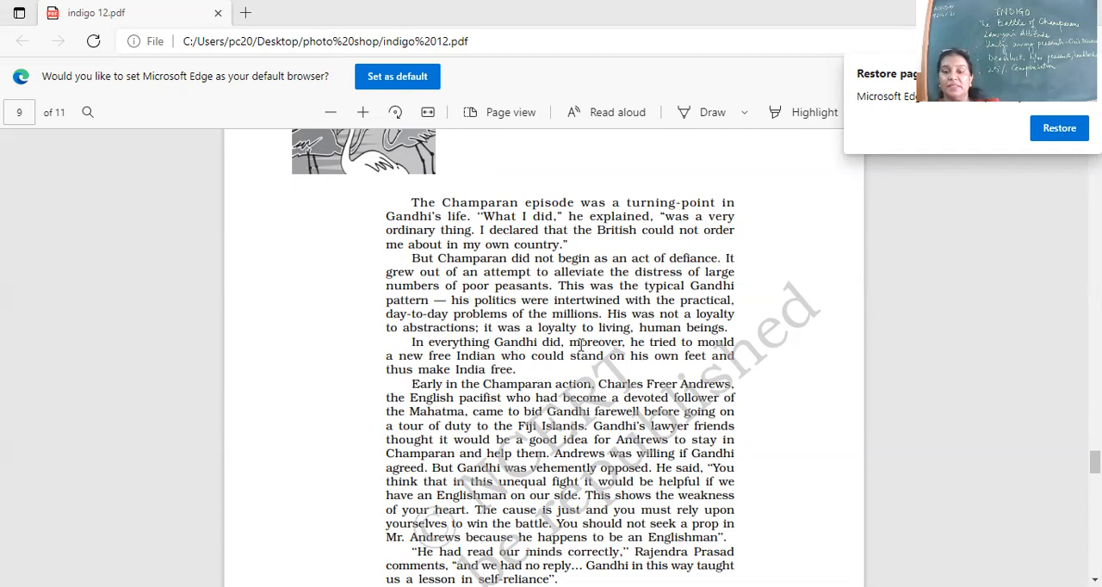
mouse_move(351, 383)
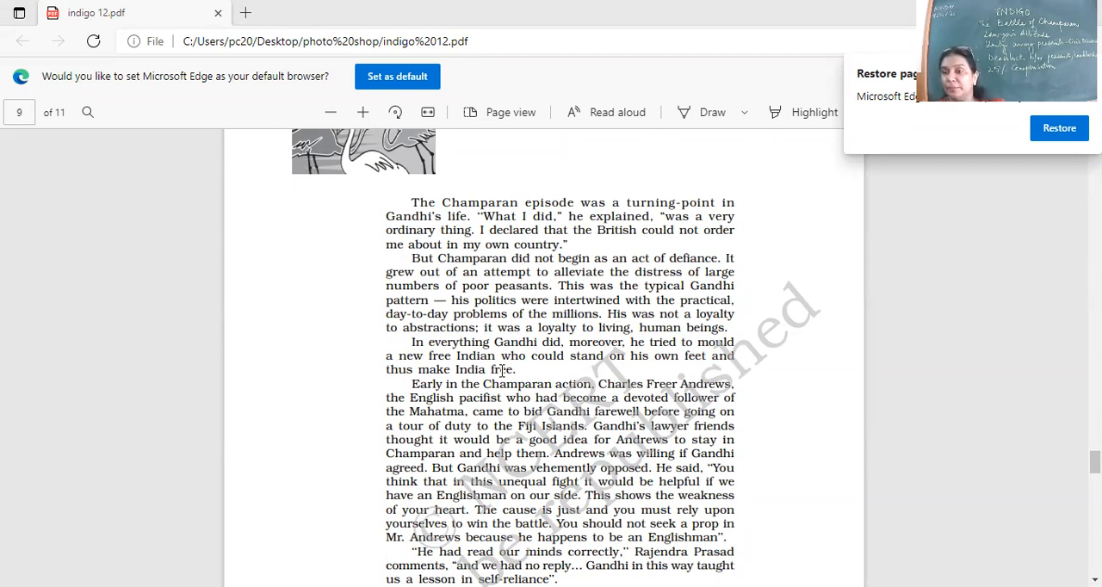
mouse_move(695, 342)
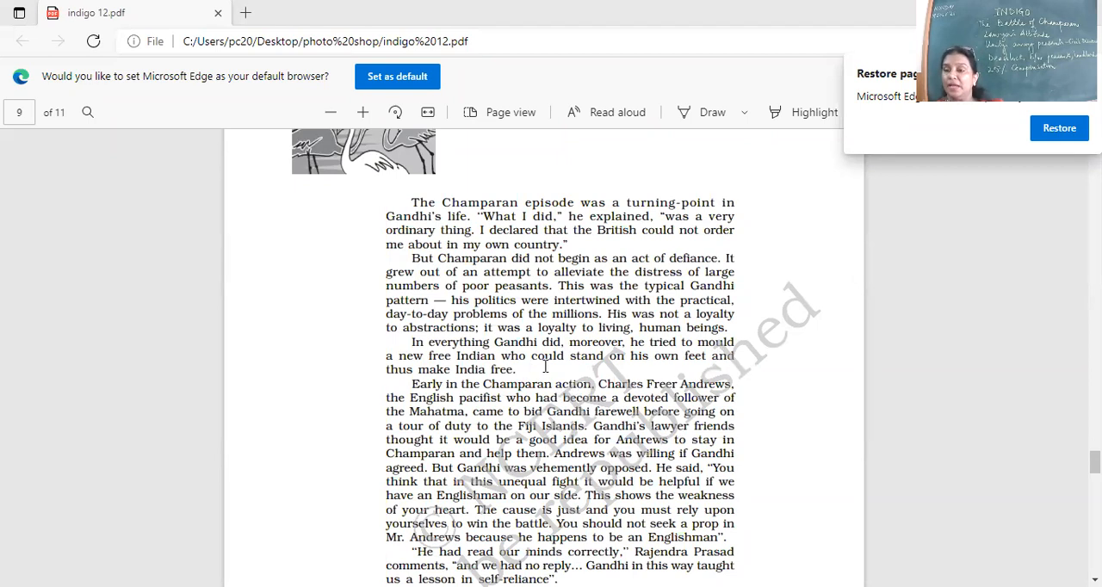
mouse_move(713, 344)
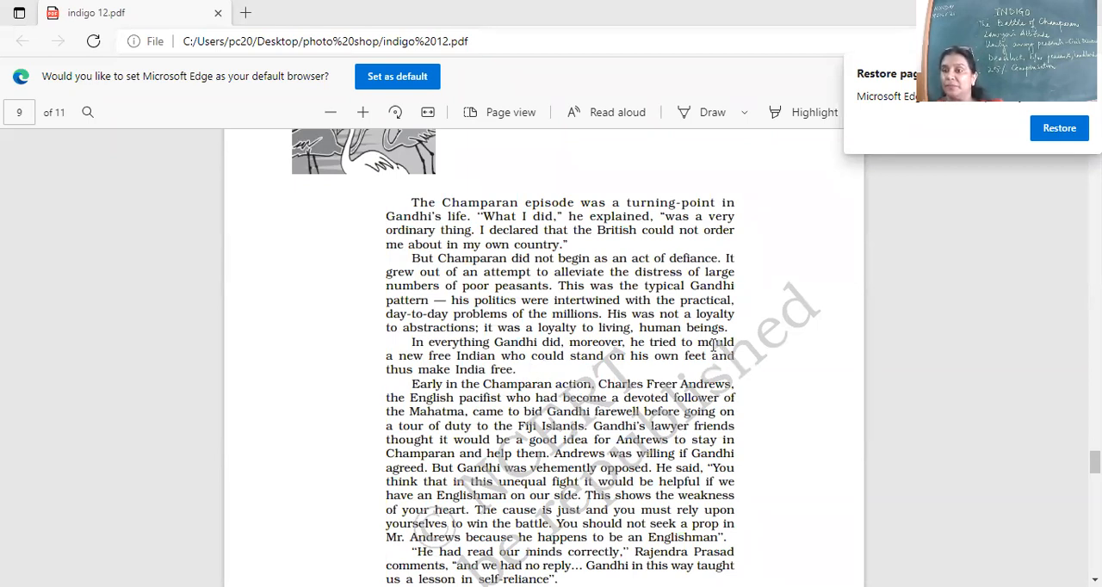